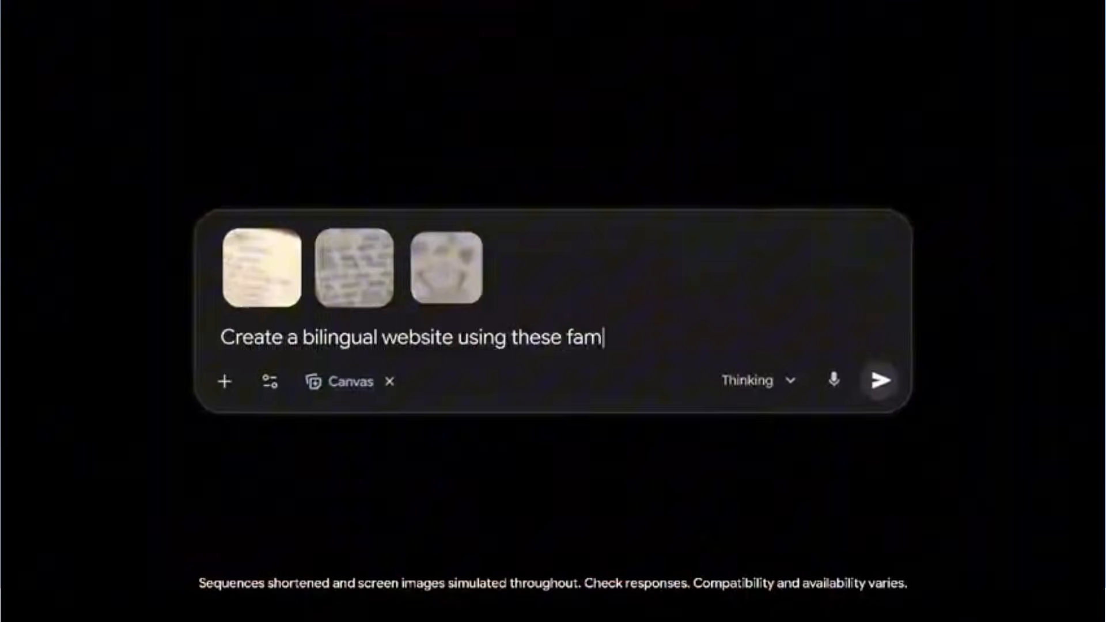
Step: Let the Gemini promo clips finish and bring up the RunningHub home tab
left_click(879, 380)
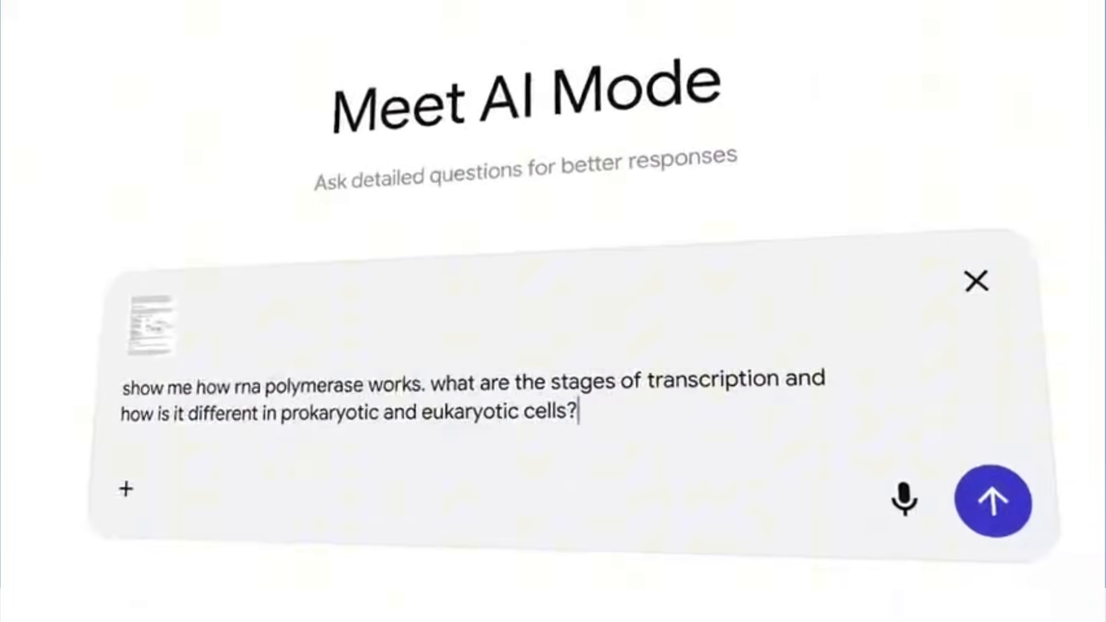
left_click(993, 502)
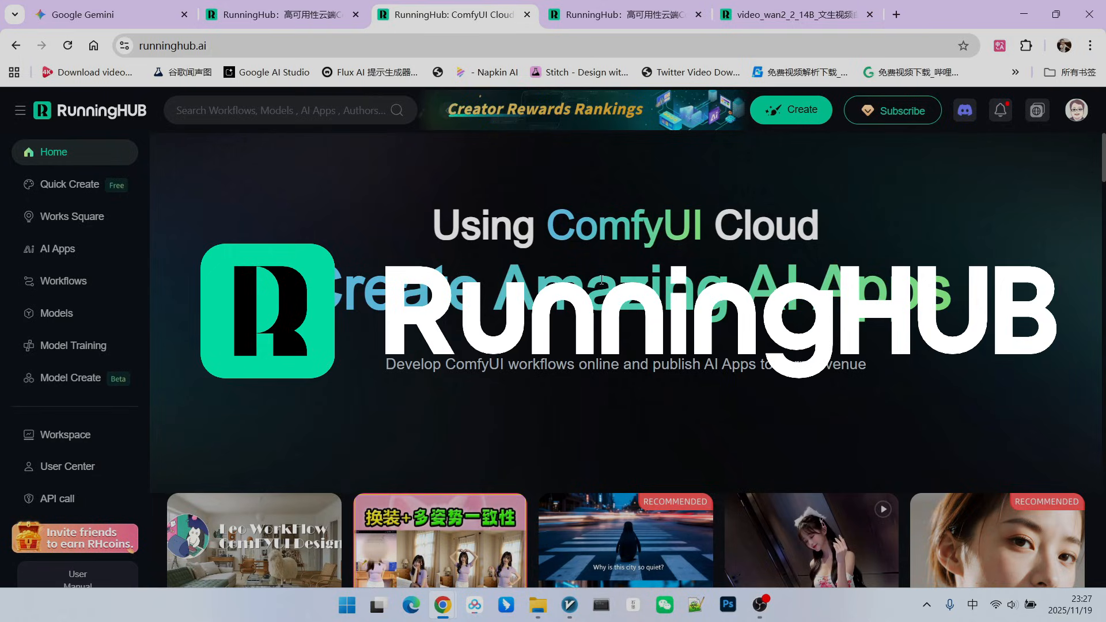
Step: Switch to the Google AI Studio window with the Wan 2.2 prompt-generator chat
left_click(106, 14)
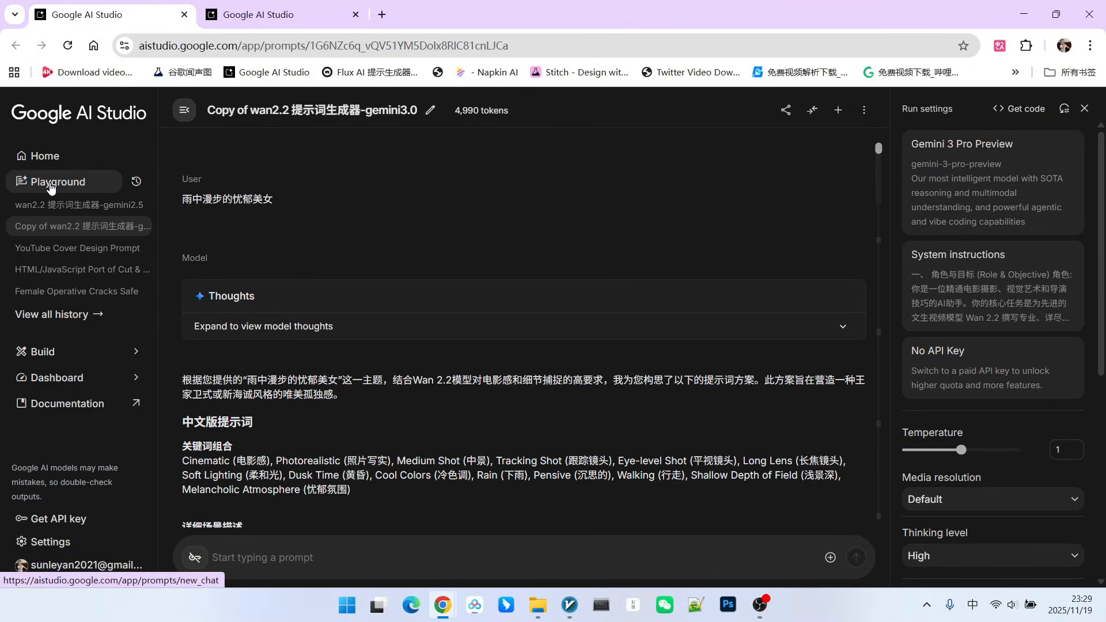
left_click(987, 143)
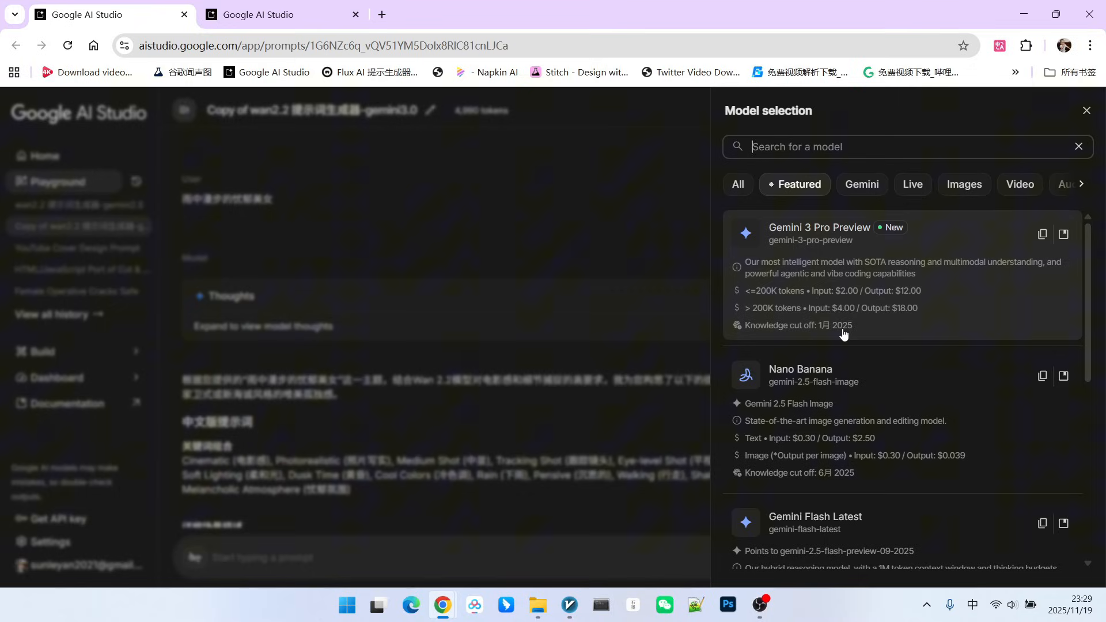
mouse_move(814, 333)
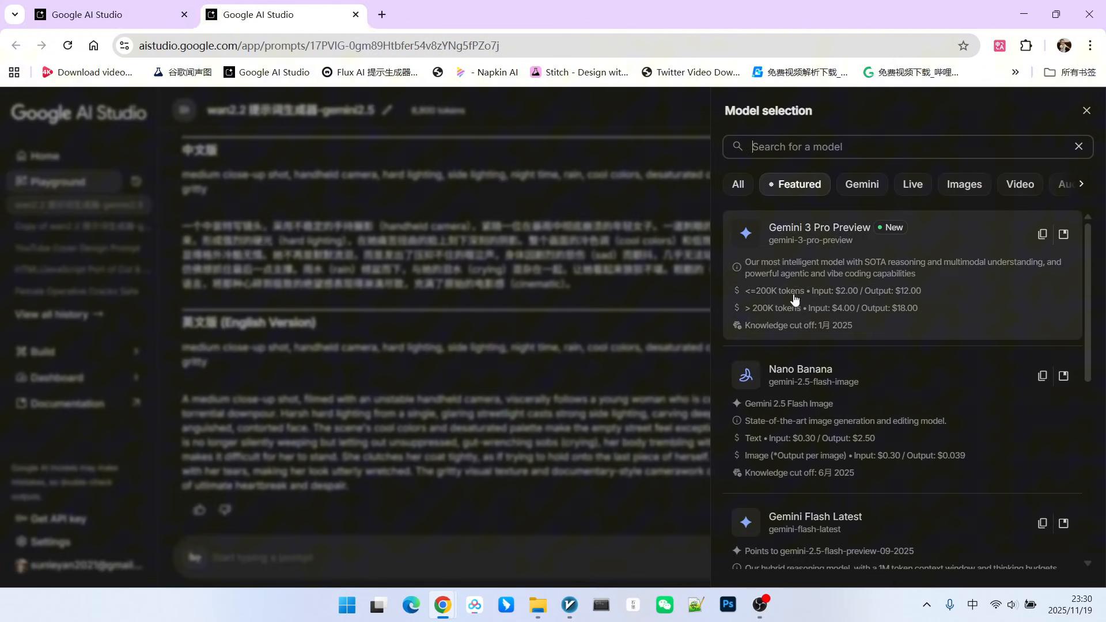
left_click(1085, 111)
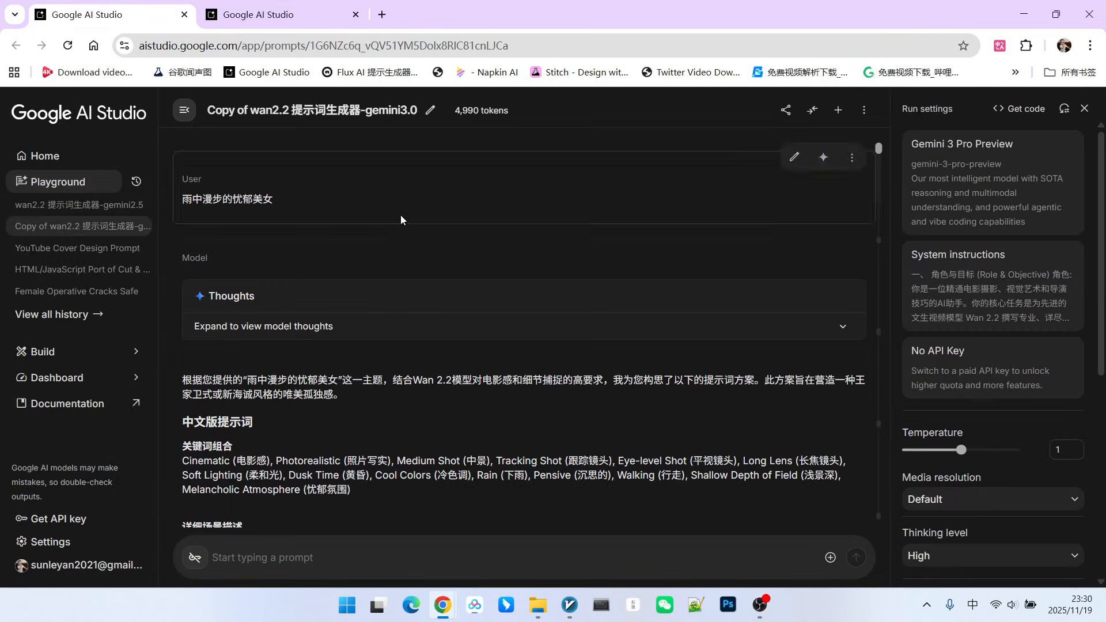
scroll("down", 3)
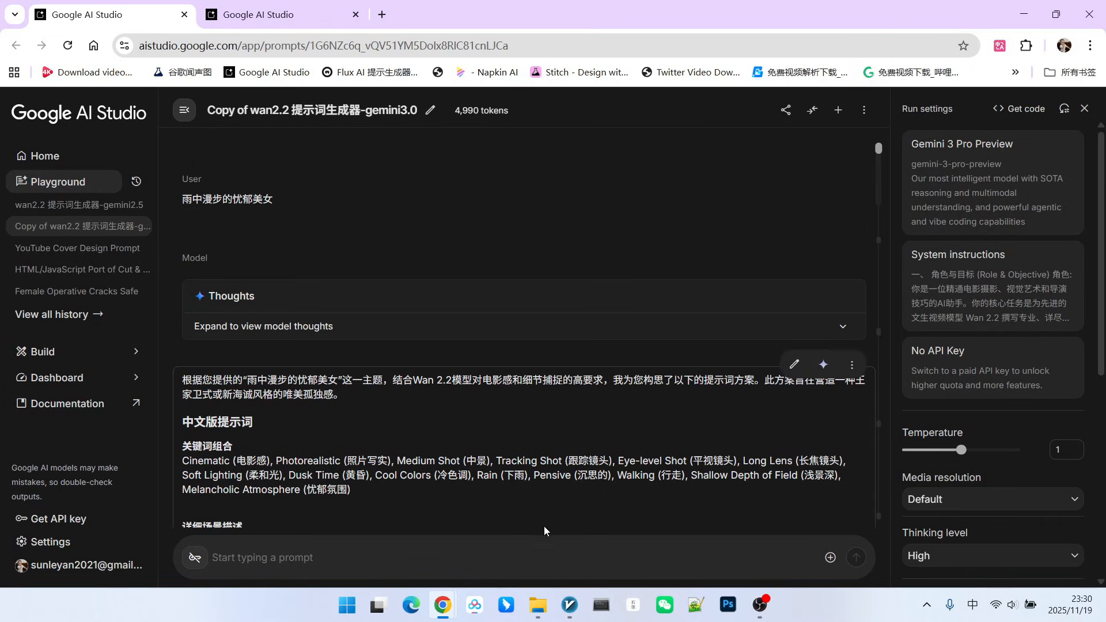
left_click(790, 14)
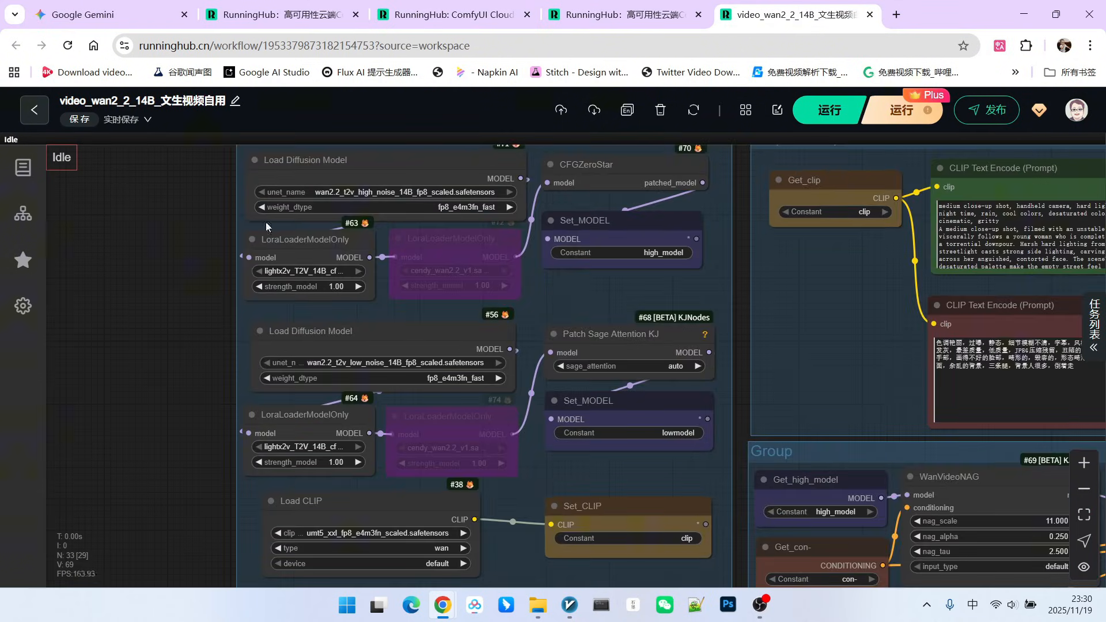
Step: Select the low-noise Load Diffusion Model node and pan over to the KSampler nodes
left_click(310, 330)
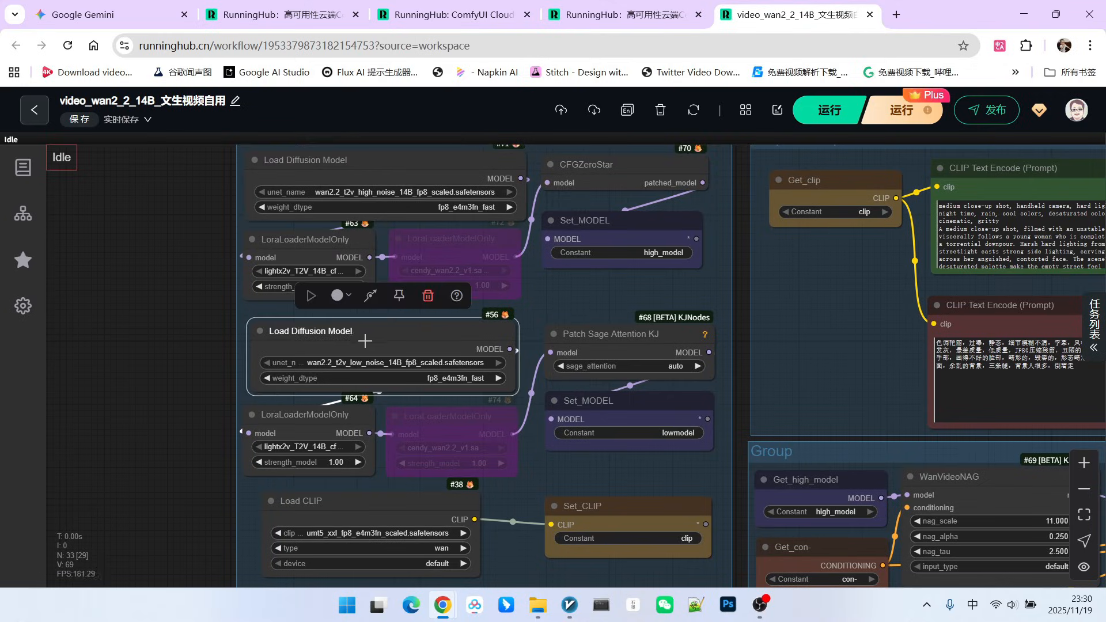
scroll("down", 3)
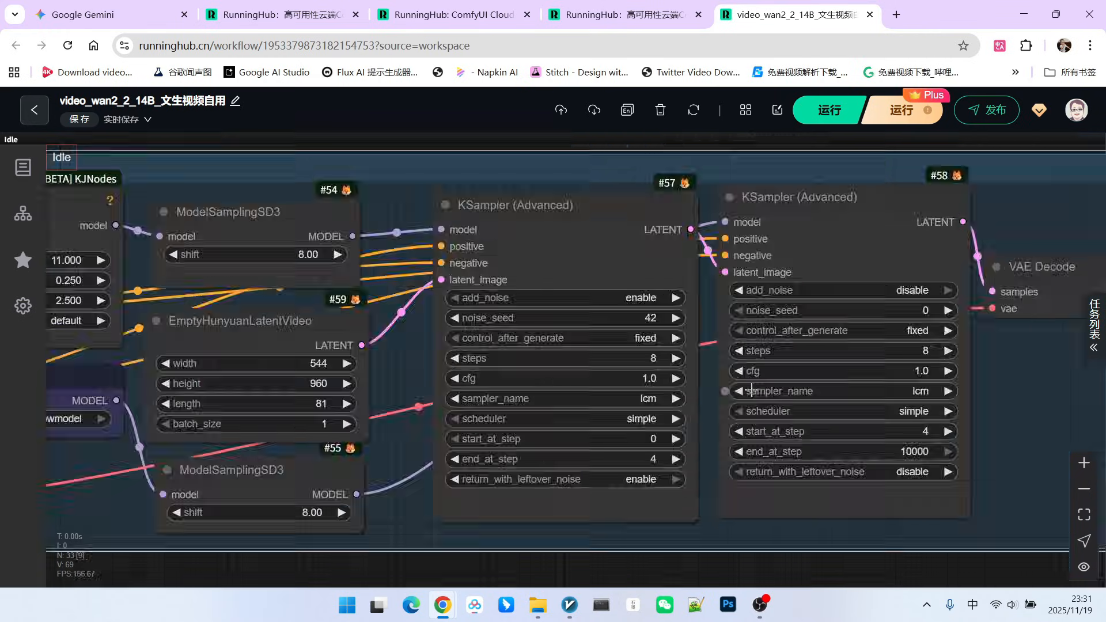
left_click(515, 205)
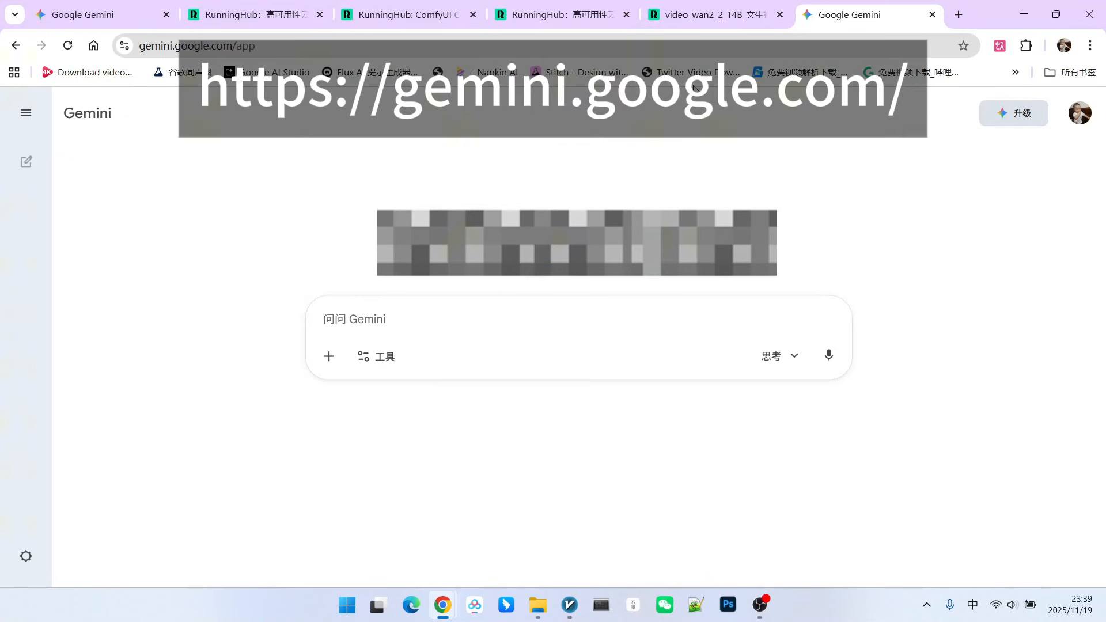
mouse_move(707, 156)
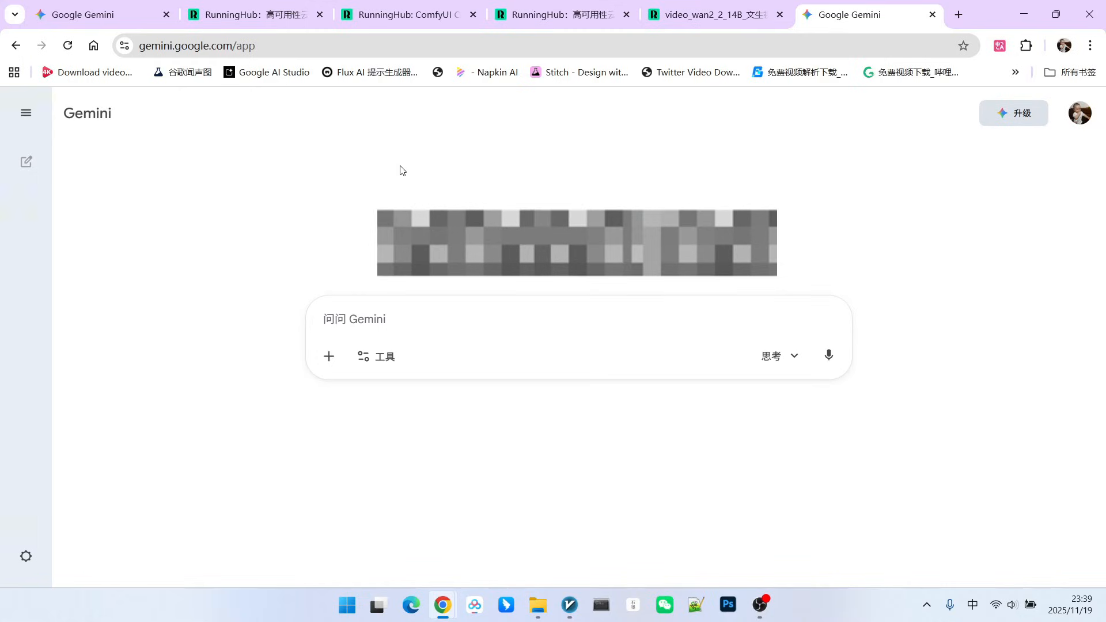
mouse_move(340, 278)
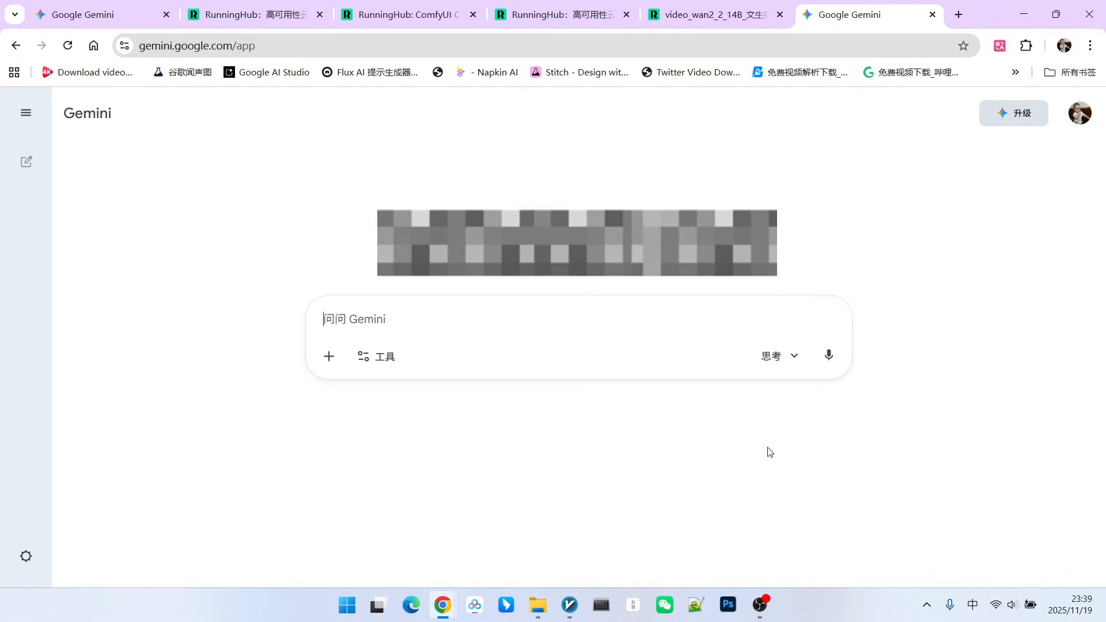
Step: Focus the new prompt box and show the tools menu offering Canvas
left_click(778, 355)
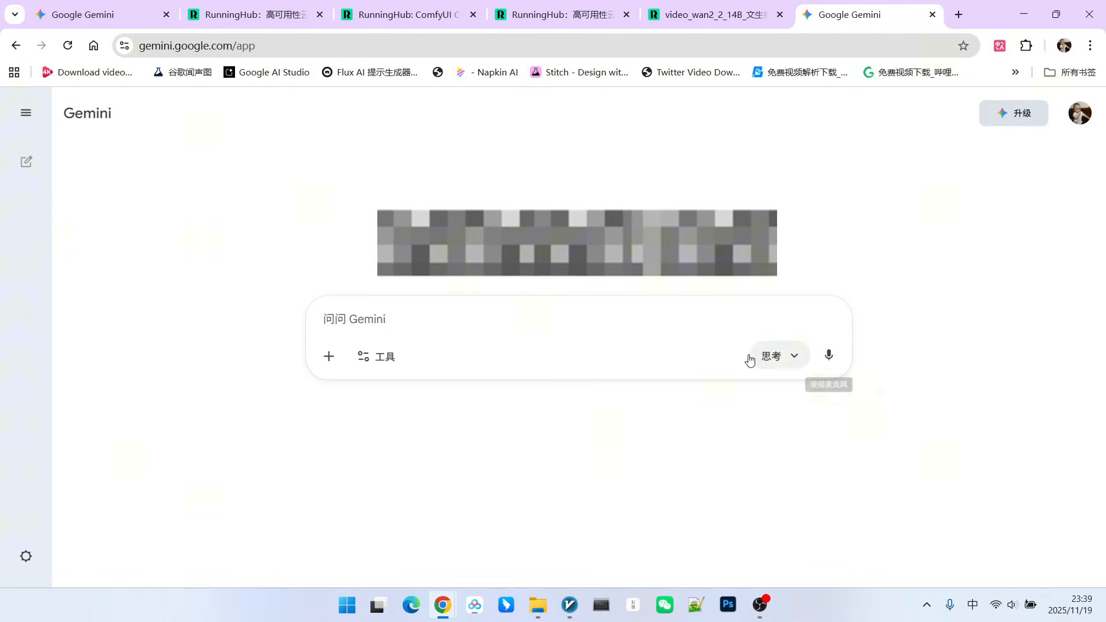
mouse_move(672, 308)
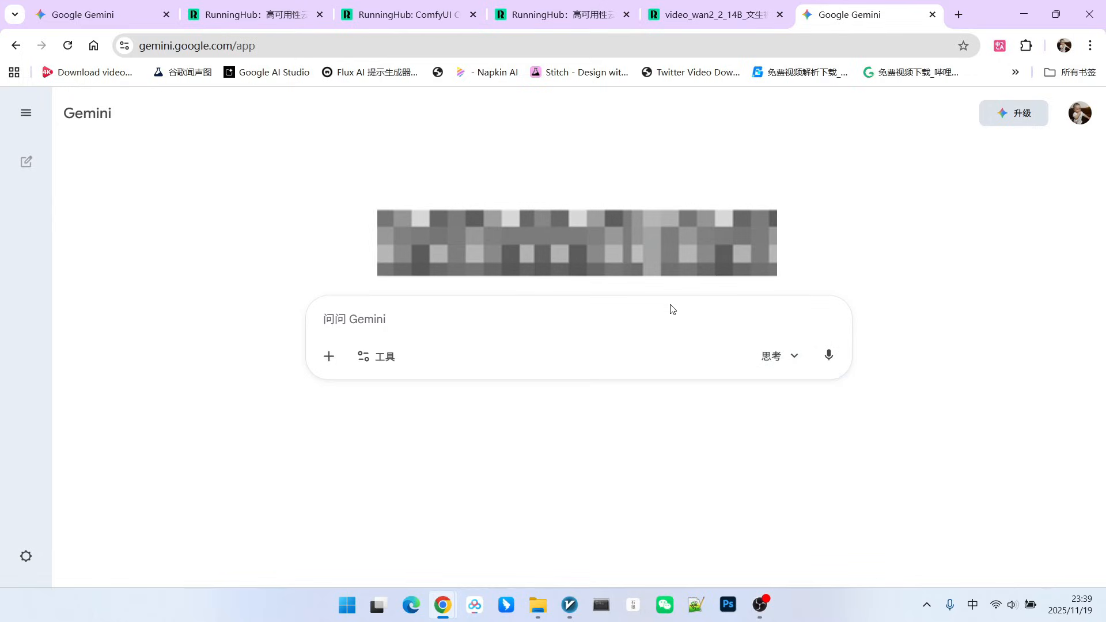
mouse_move(731, 366)
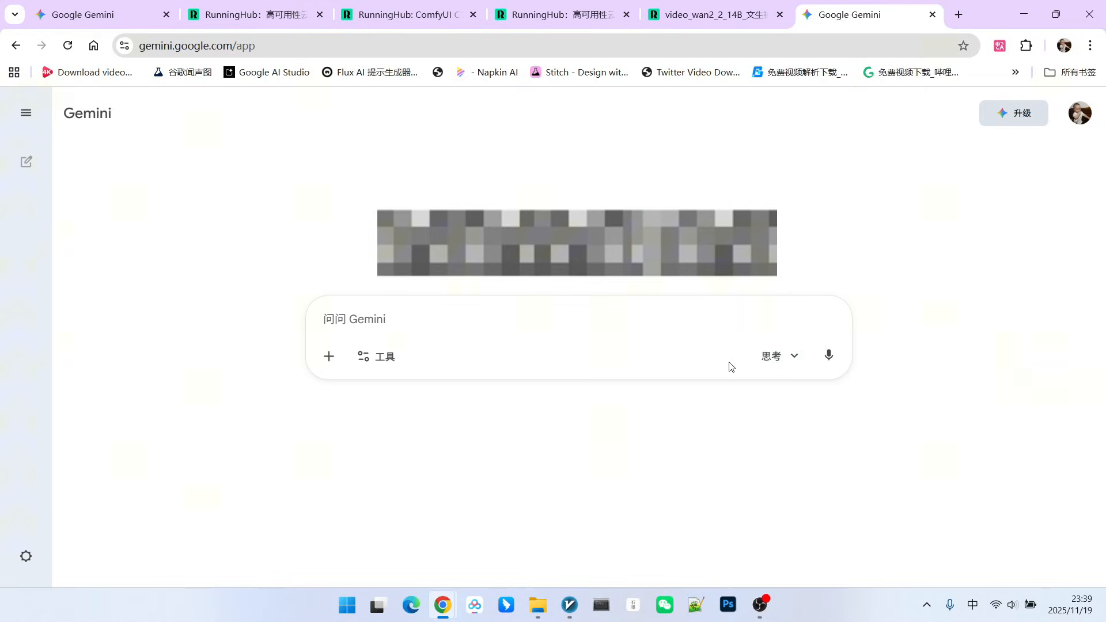
left_click(376, 355)
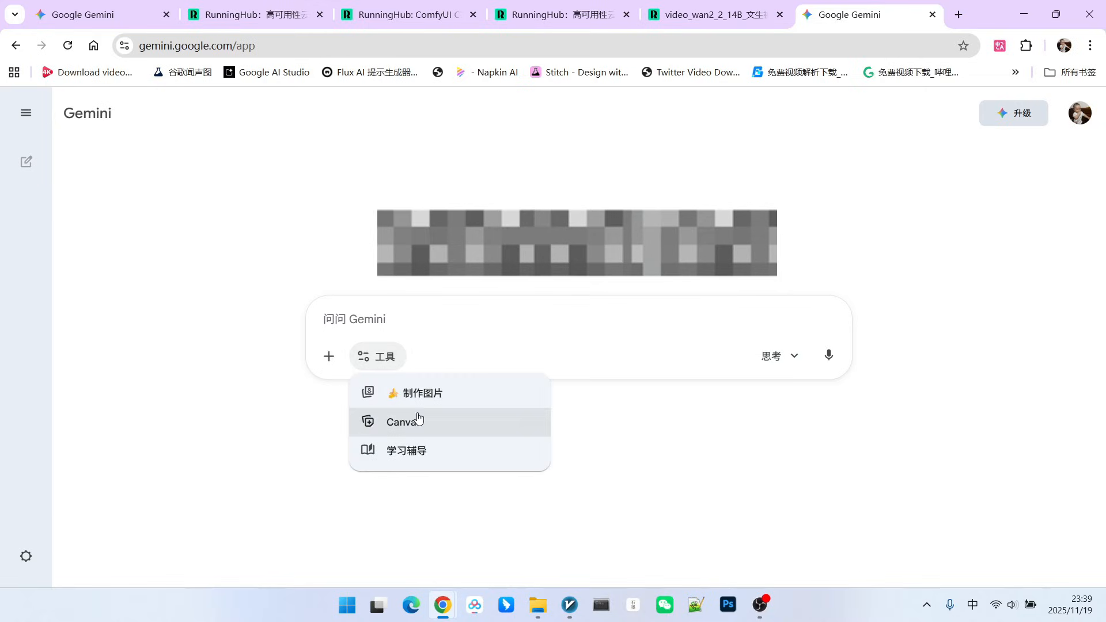
mouse_move(394, 434)
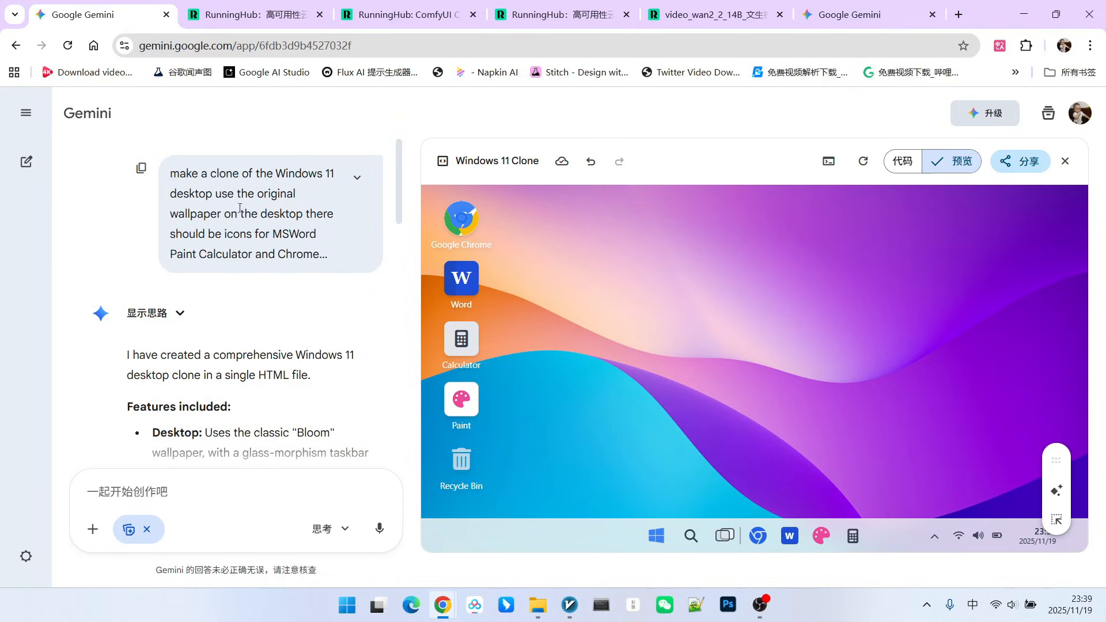
double_click(182, 173)
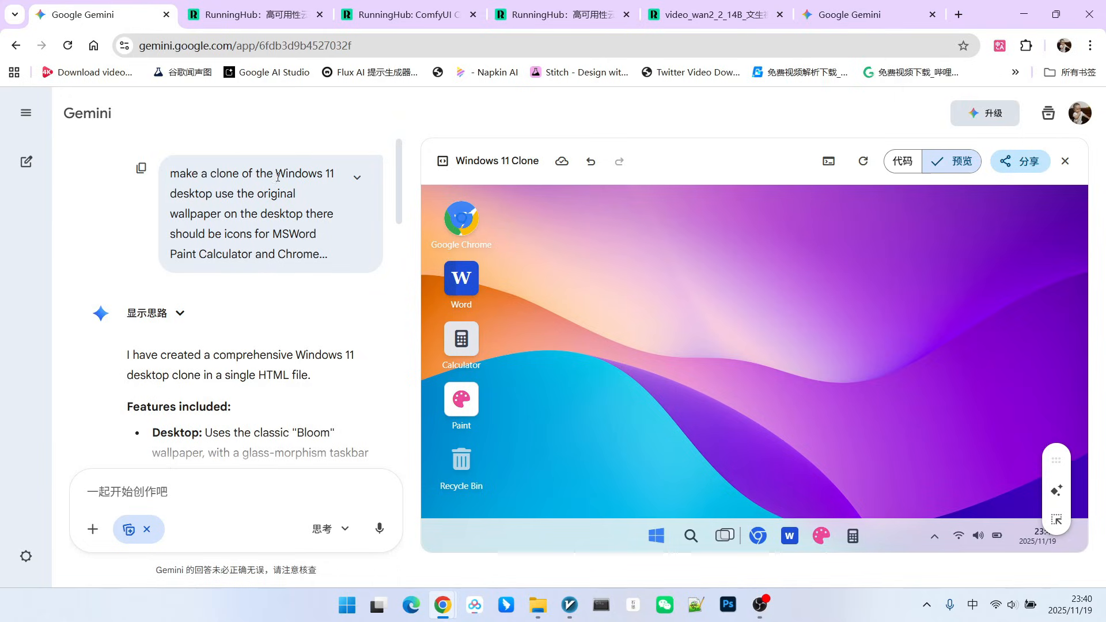
double_click(193, 194)
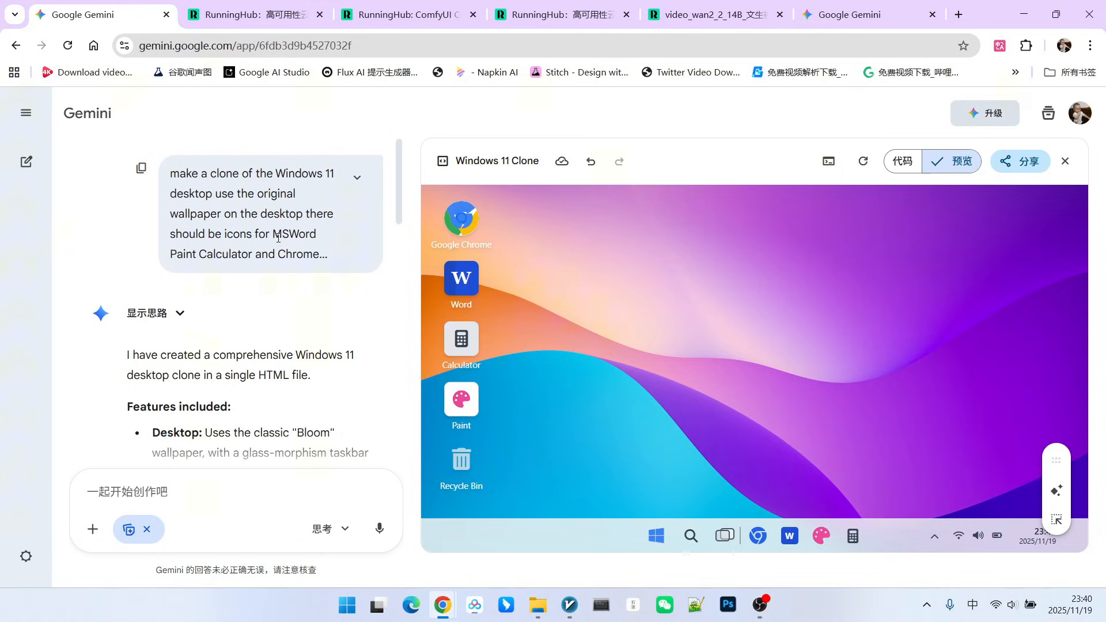
double_click(293, 233)
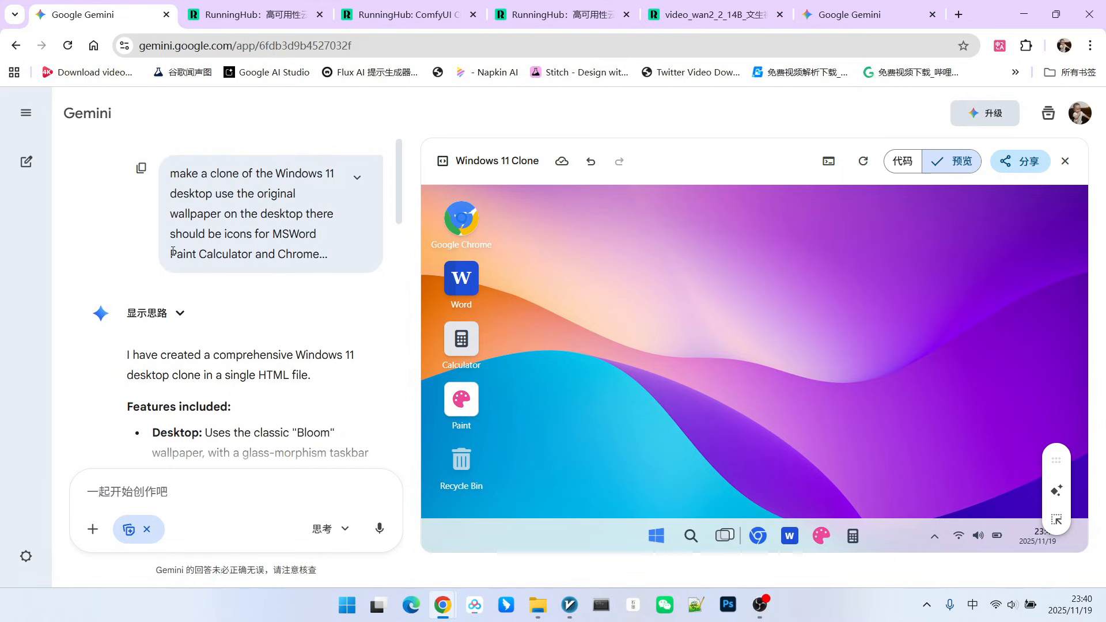
double_click(183, 254)
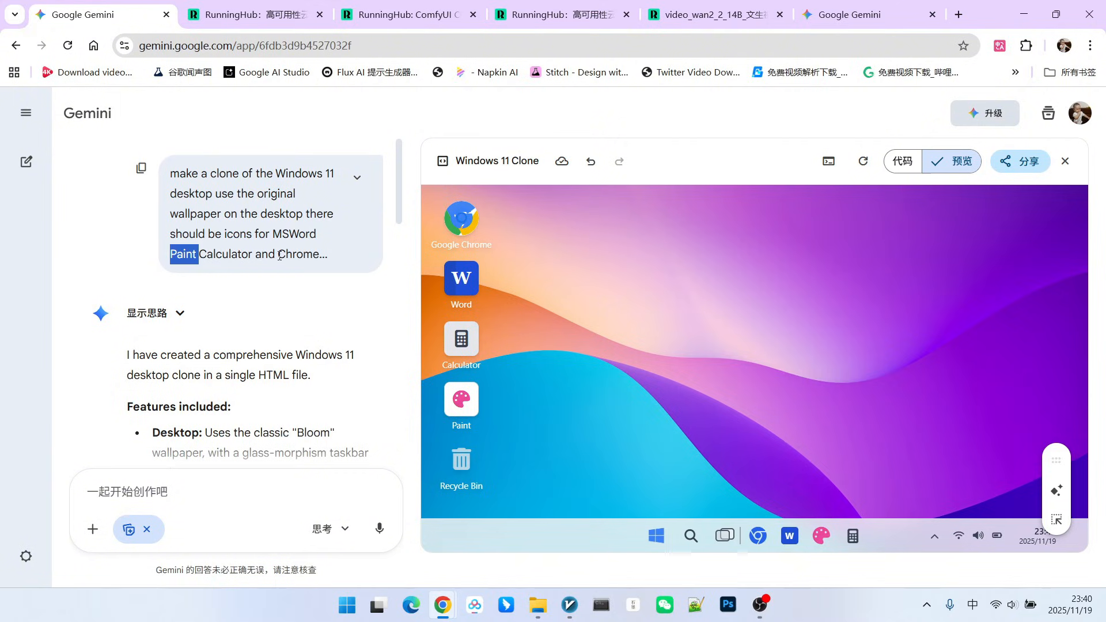
left_click(357, 177)
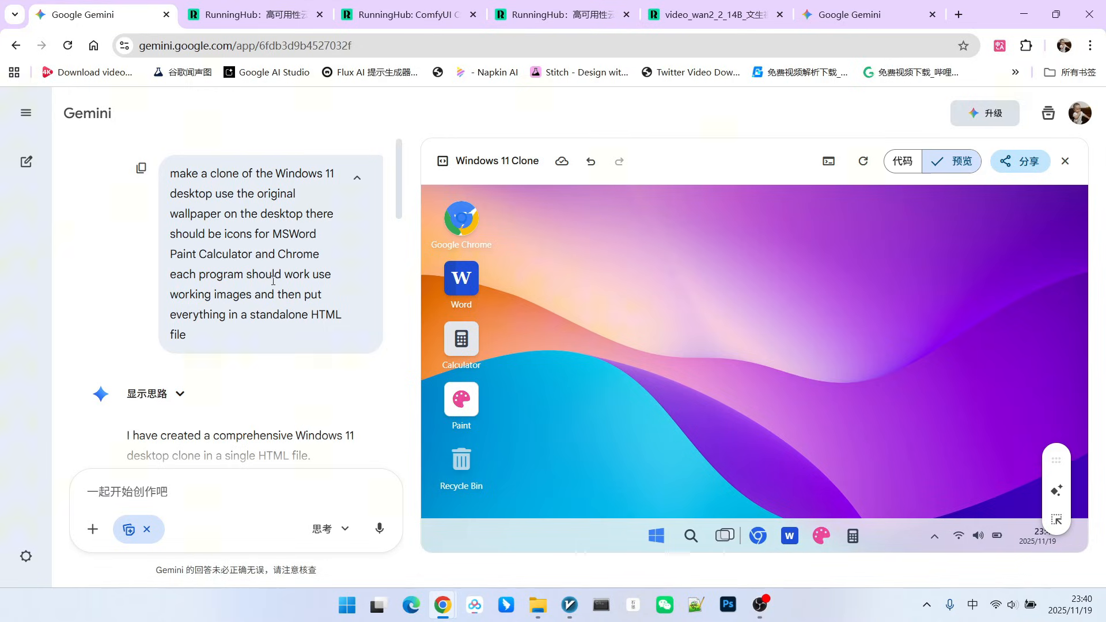
mouse_move(356, 178)
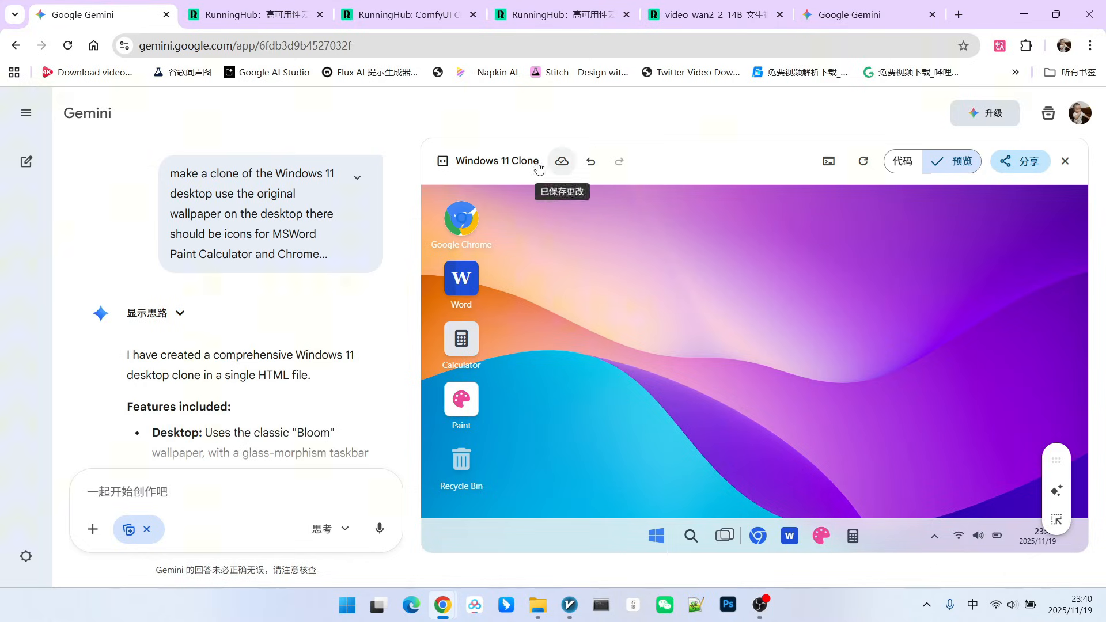
mouse_move(267, 71)
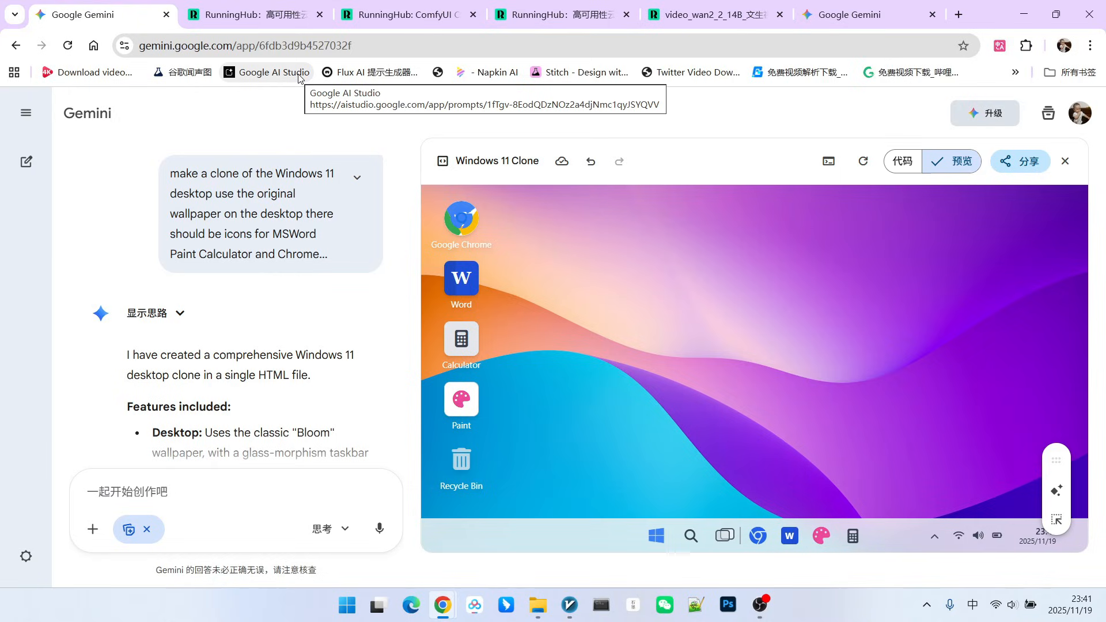
mouse_move(825, 315)
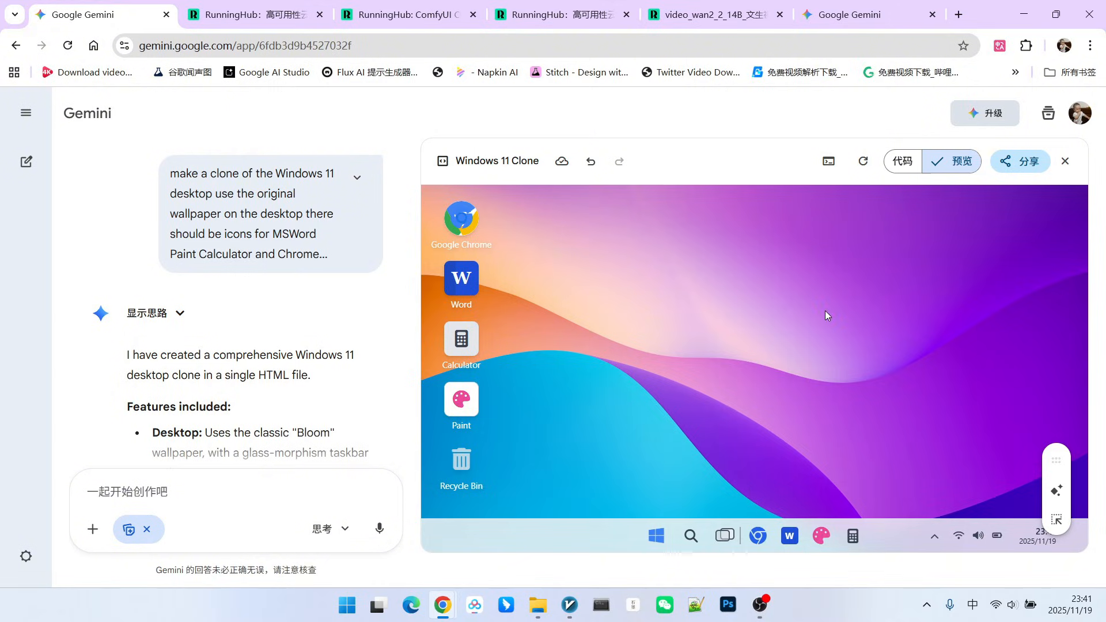
mouse_move(828, 161)
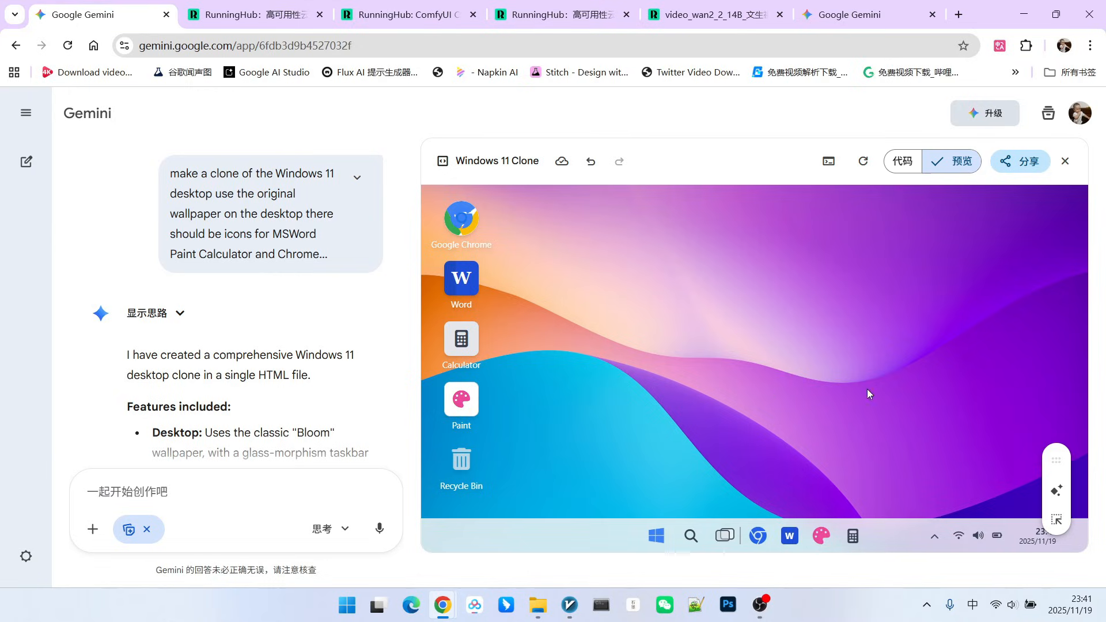
mouse_move(574, 400)
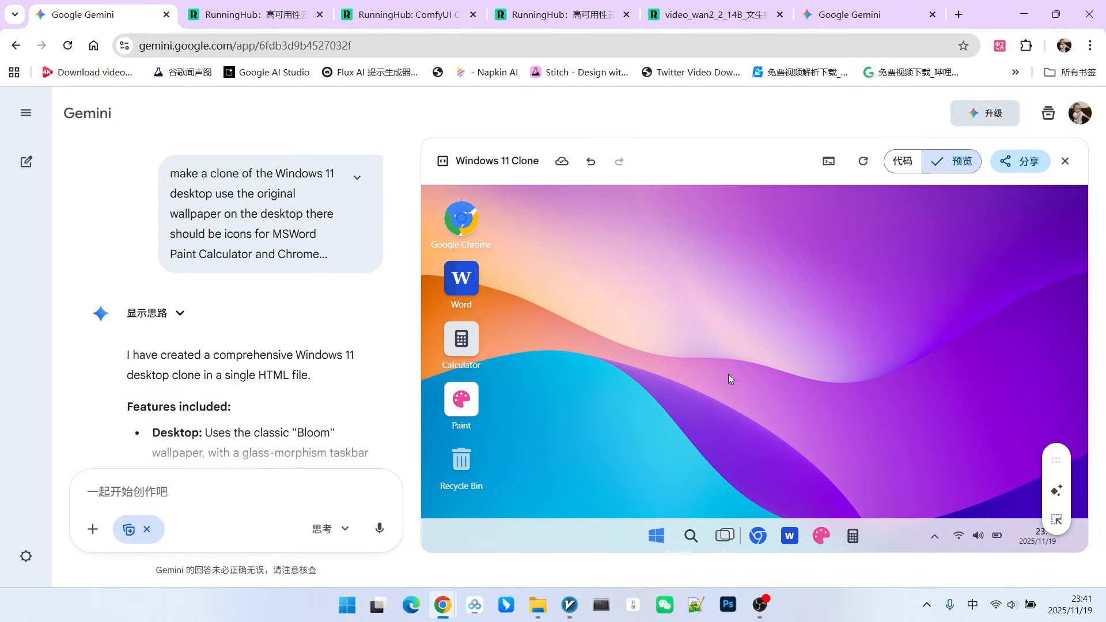
mouse_move(797, 403)
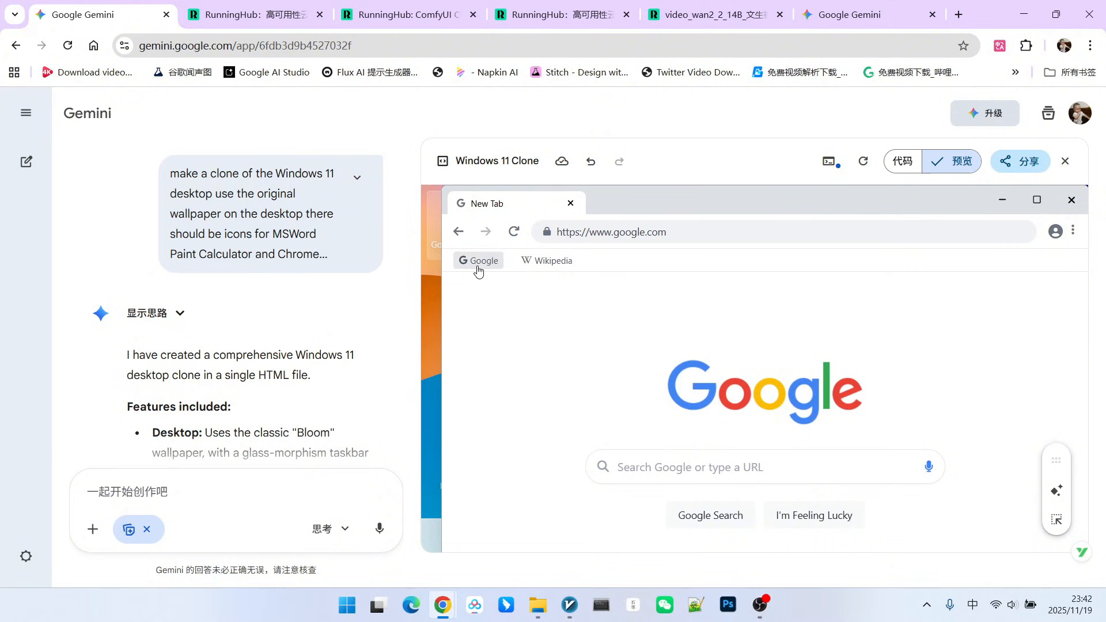
left_click(553, 260)
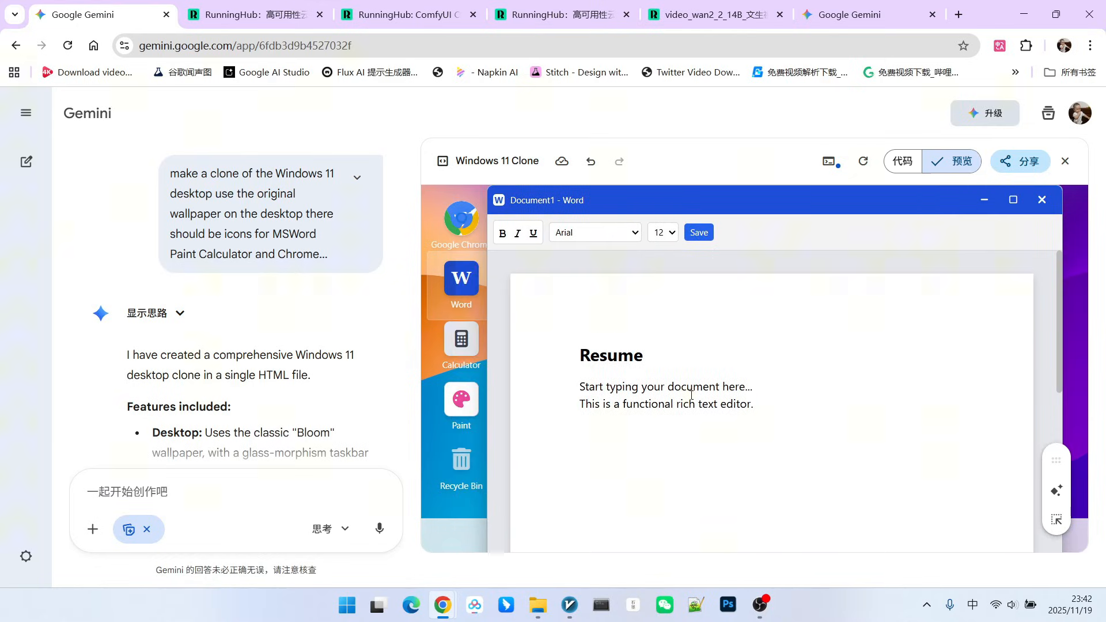
triple_click(666, 386)
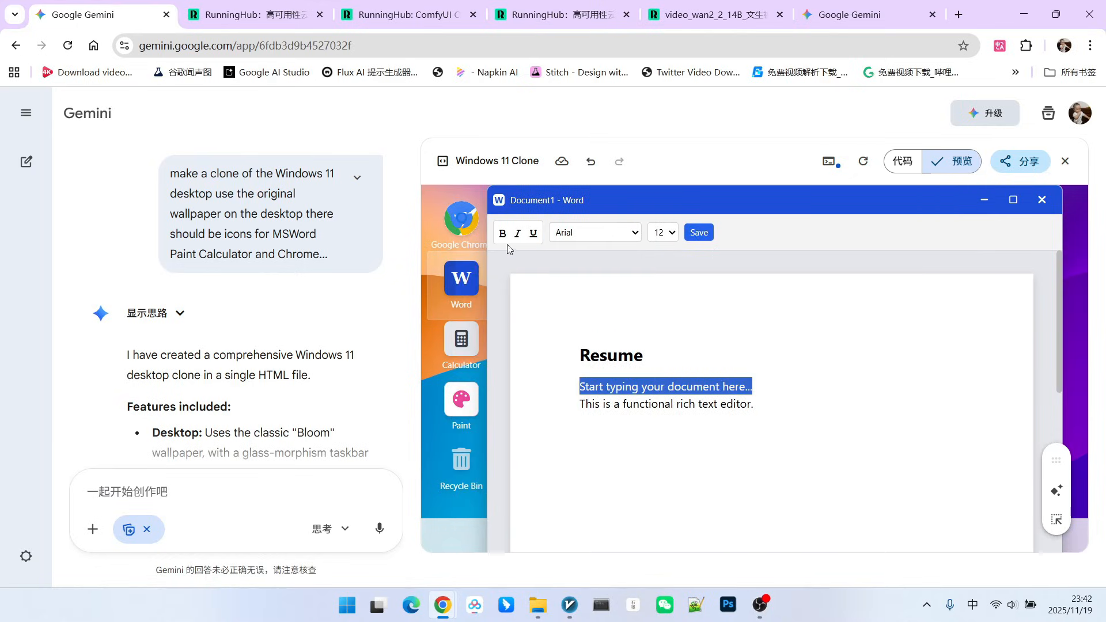
left_click(517, 233)
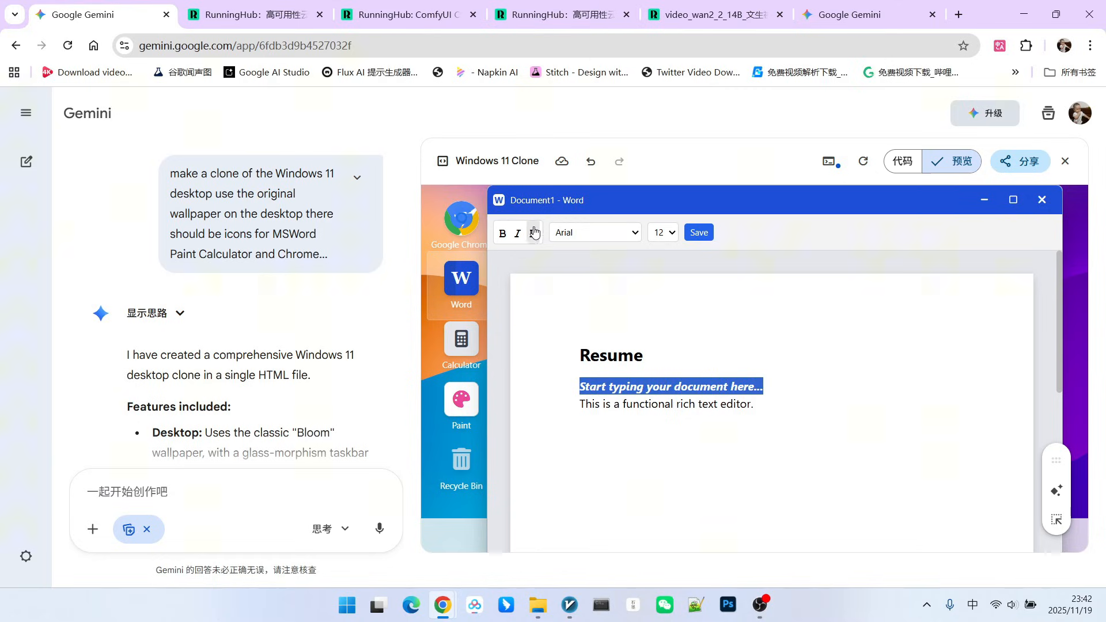
left_click(675, 232)
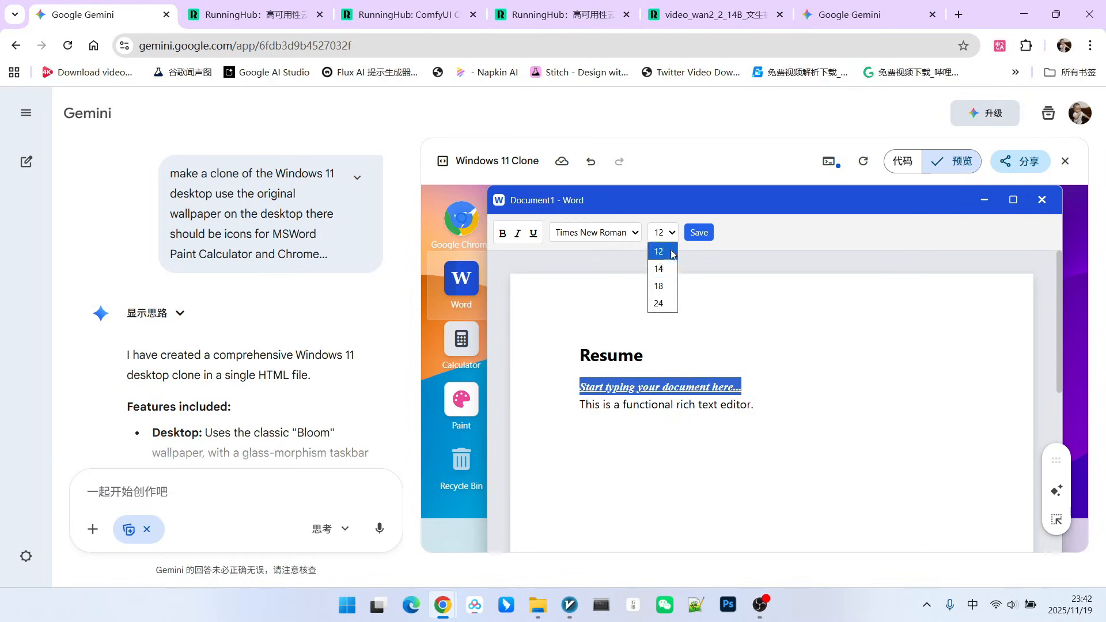
left_click(461, 342)
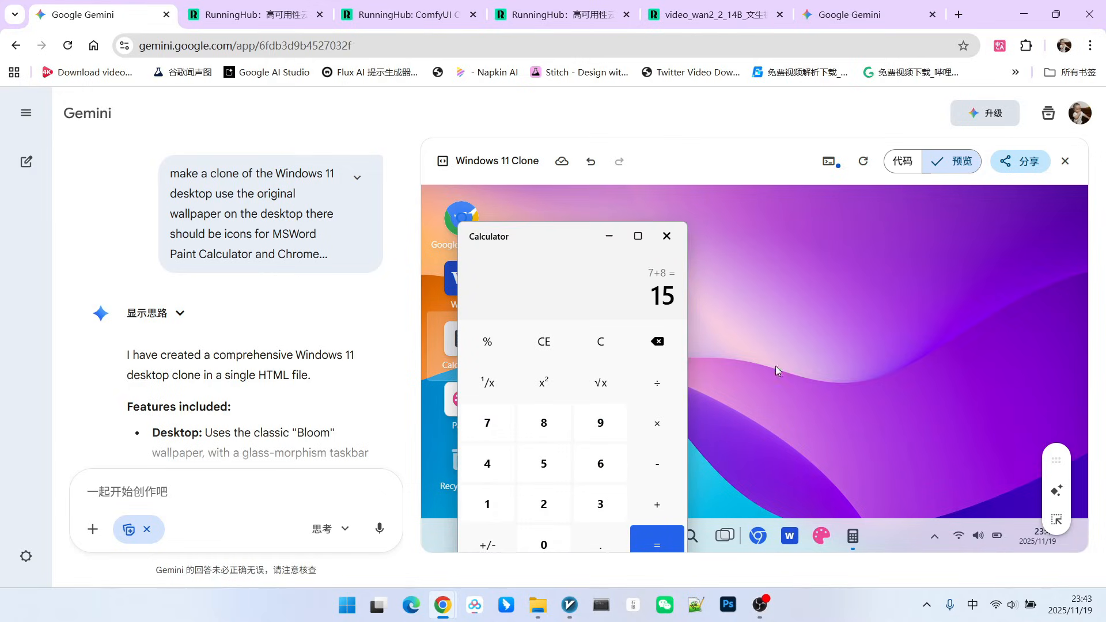
left_click(637, 236)
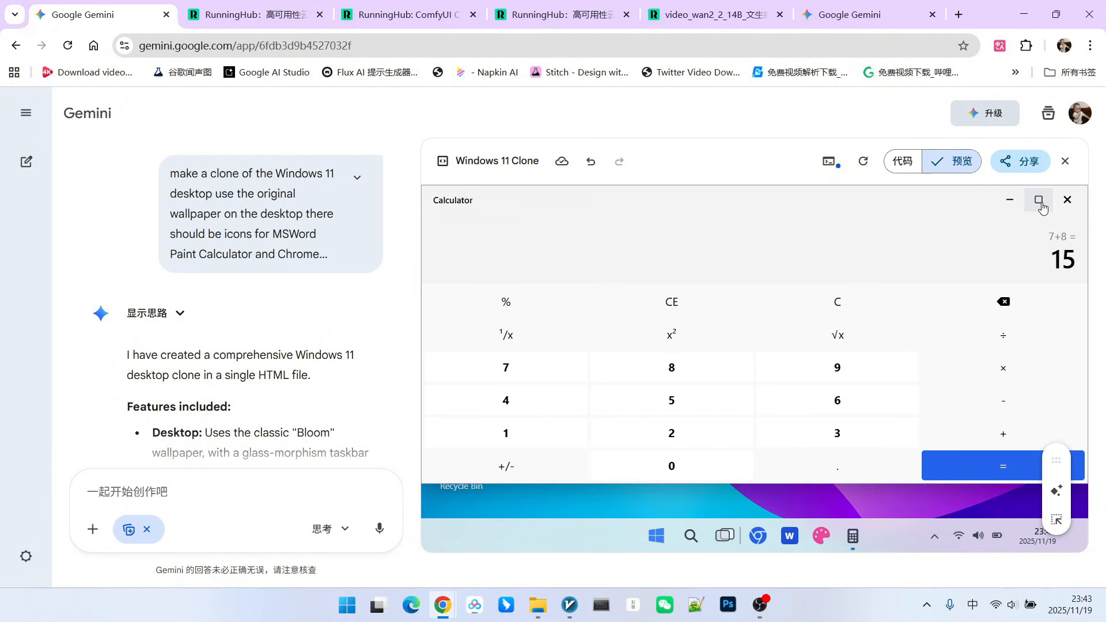
left_click(1066, 200)
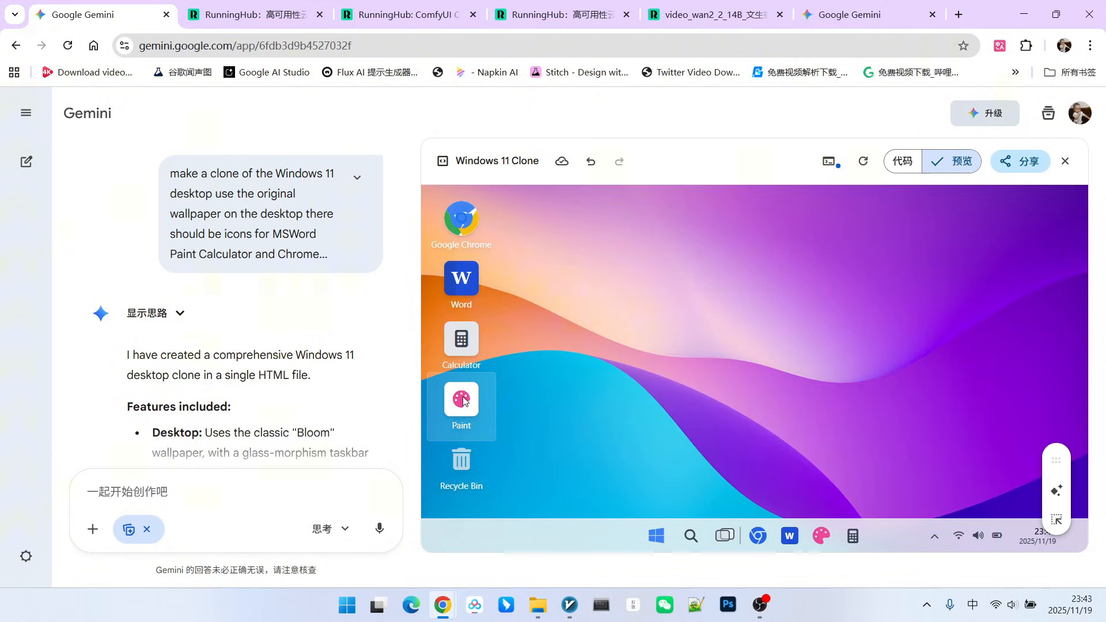
double_click(461, 398)
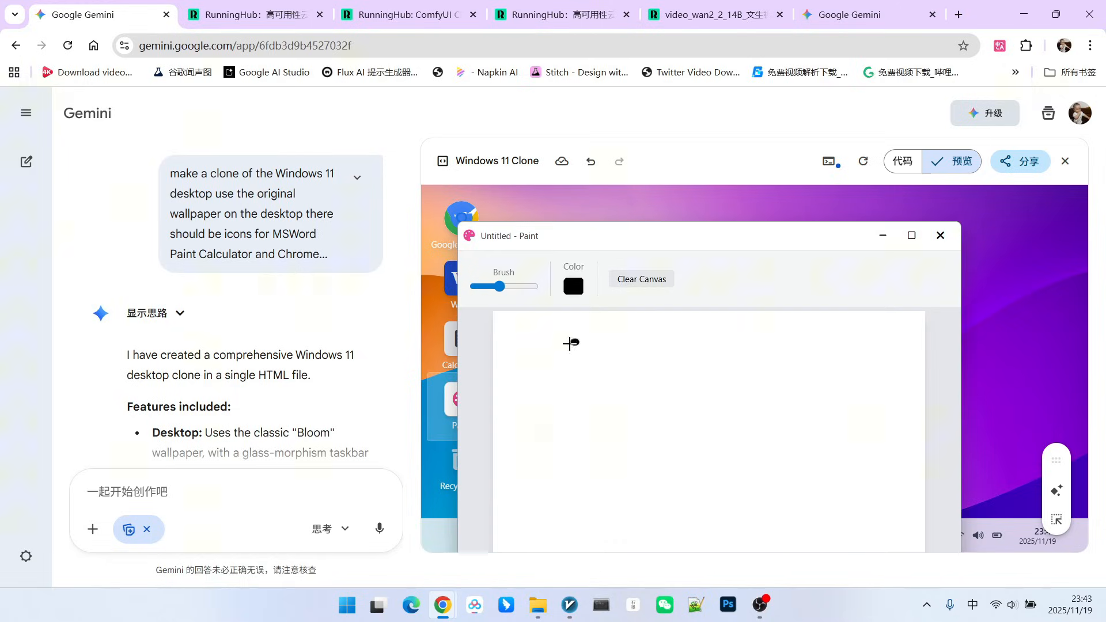
left_click_drag(568, 342, 554, 473)
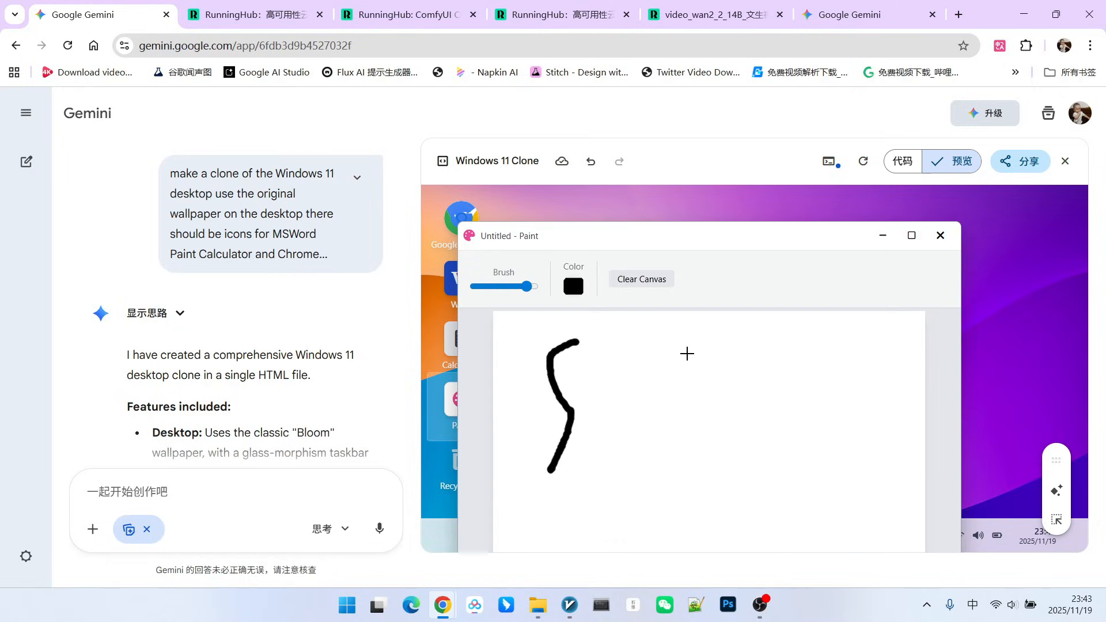
left_click(572, 286)
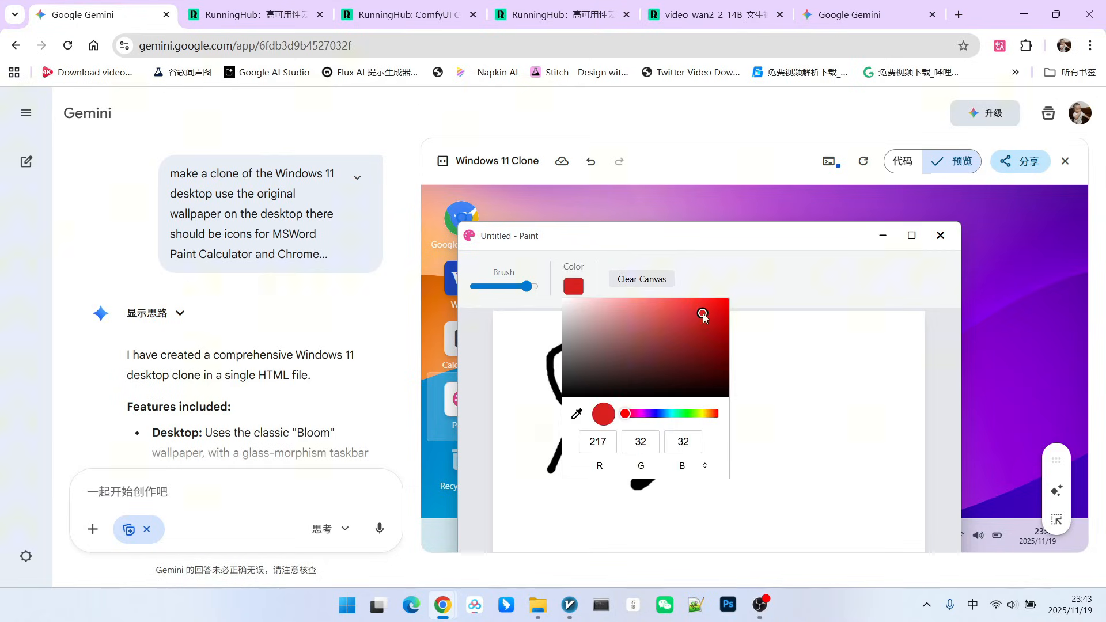
left_click_drag(798, 387, 704, 522)
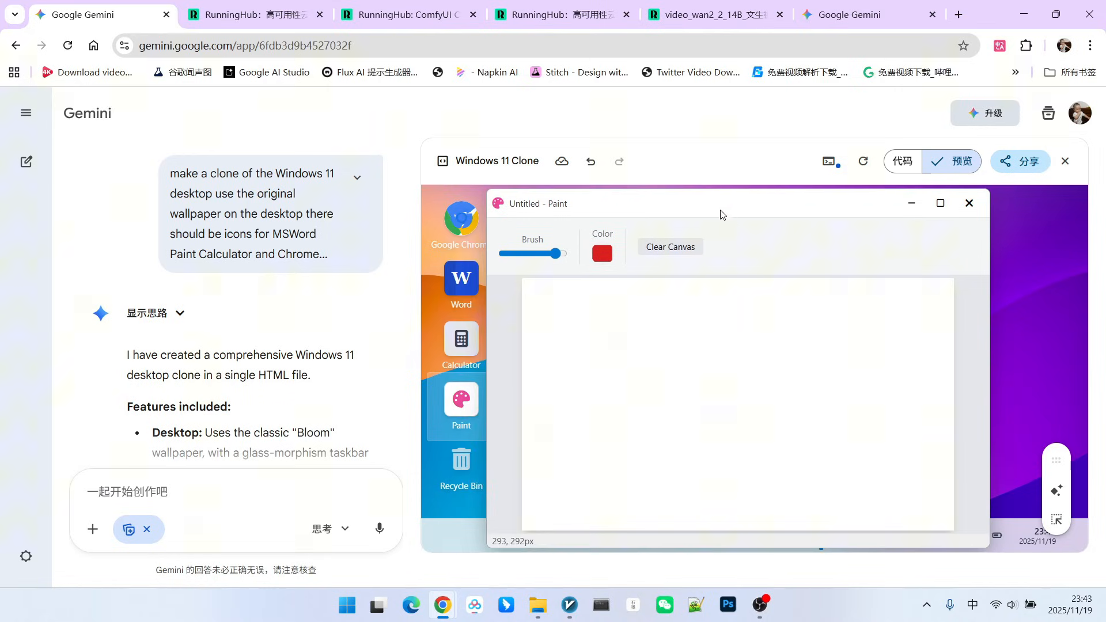
left_click(968, 203)
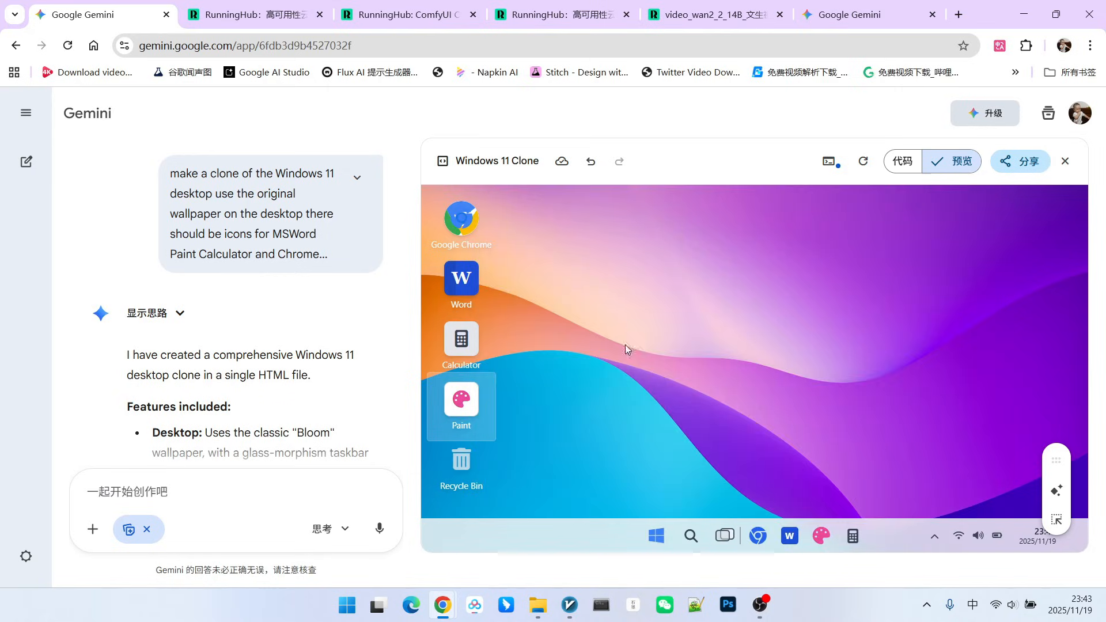
mouse_move(826, 357)
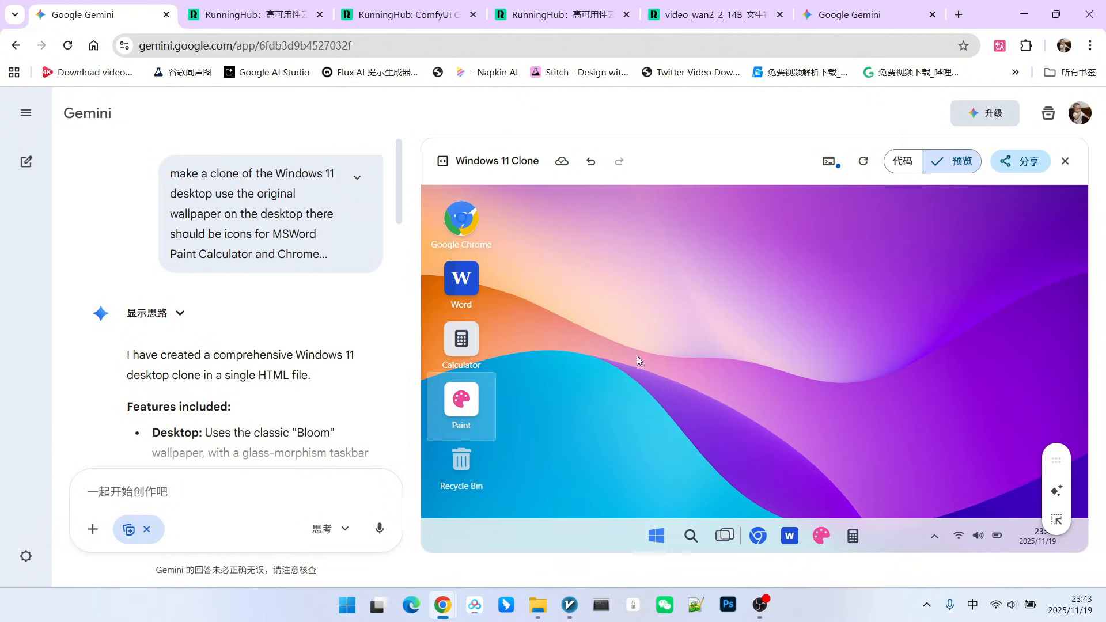
mouse_move(727, 326)
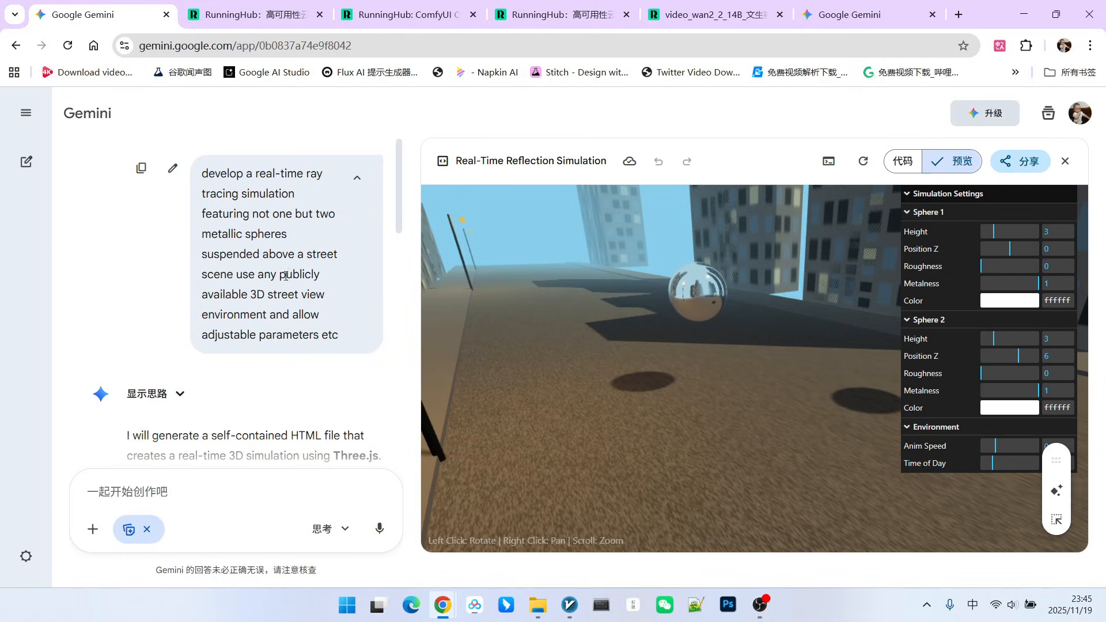
Step: Orbit the reflection simulation camera around the two chrome spheres over the street
double_click(254, 234)
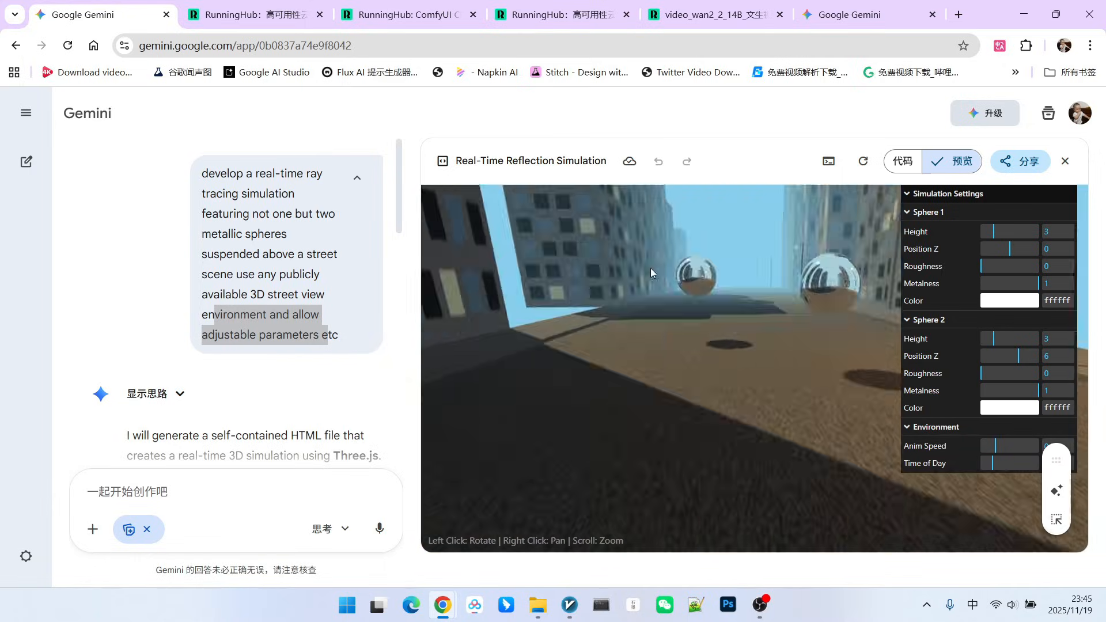
left_click_drag(651, 273, 695, 371)
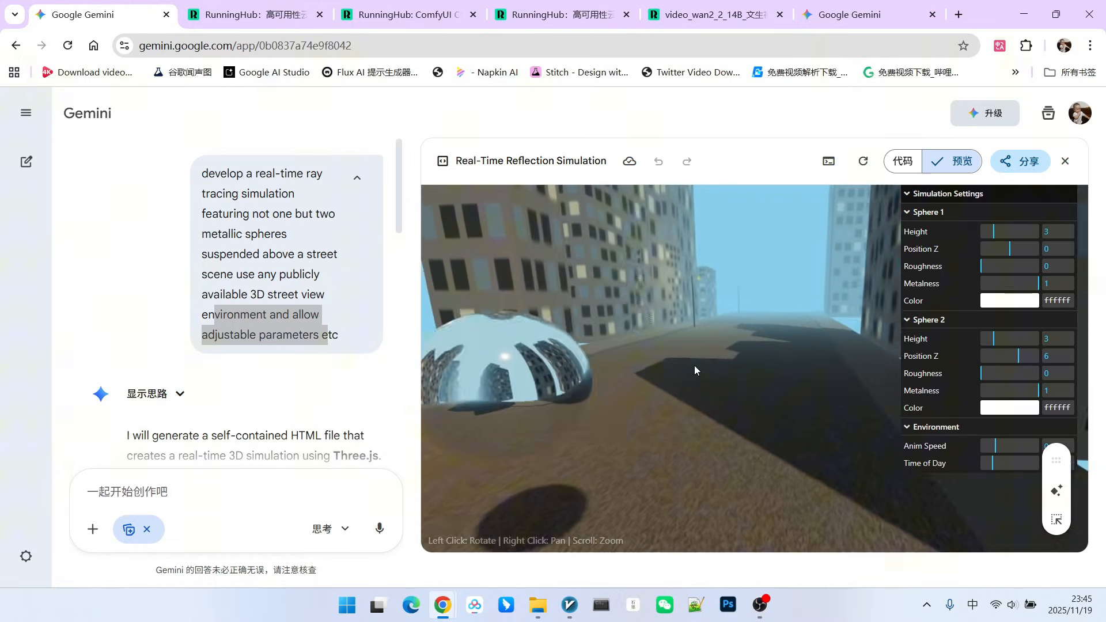
left_click_drag(695, 371, 573, 373)
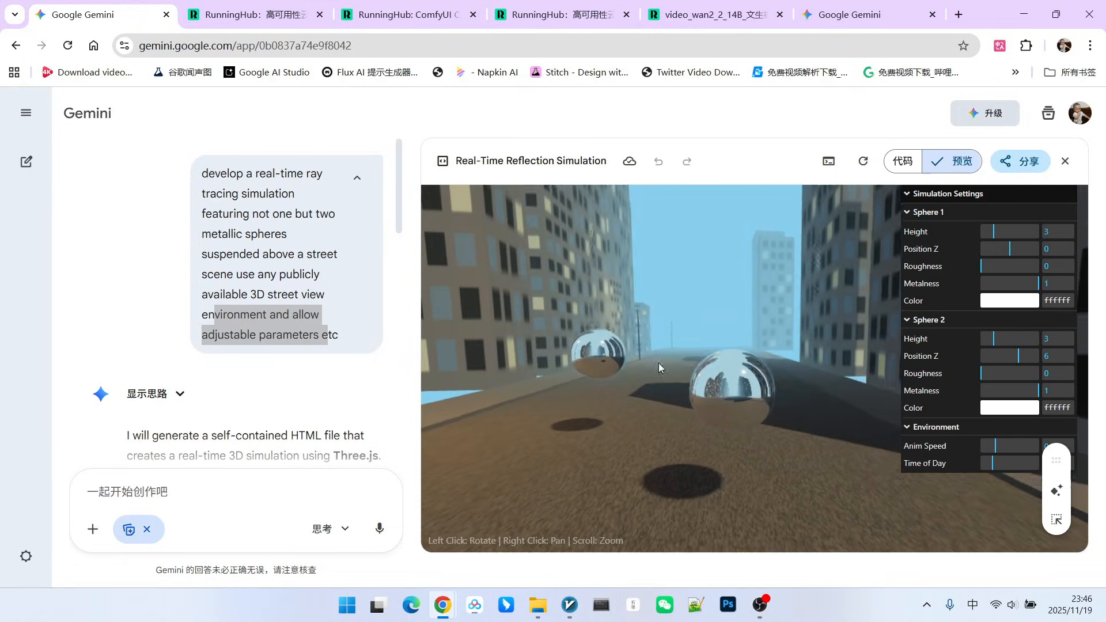
left_click_drag(660, 363, 649, 426)
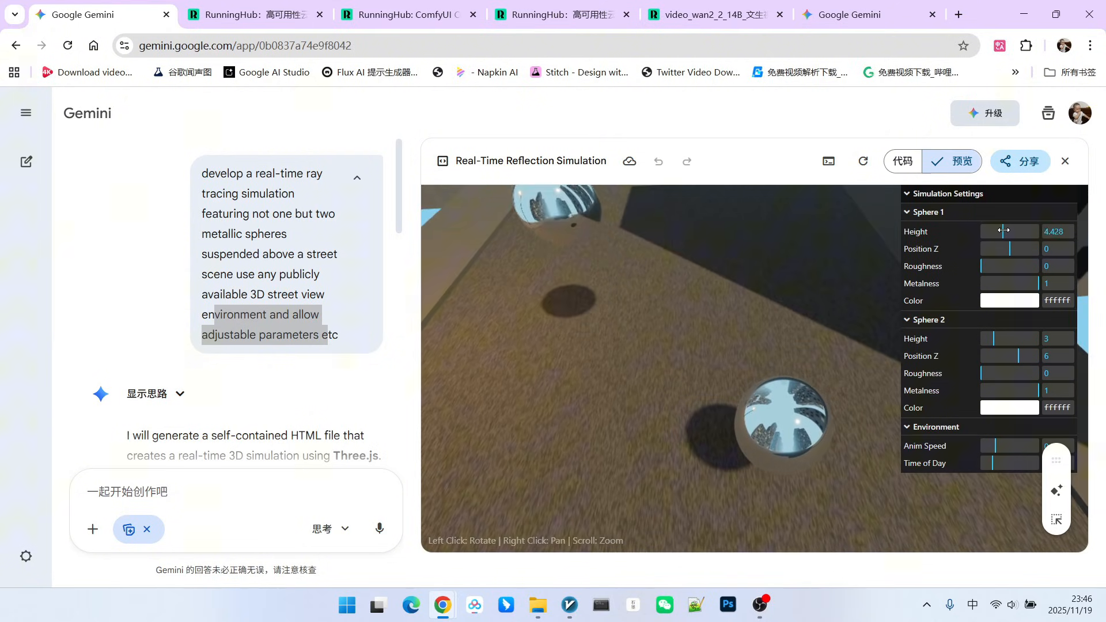
Step: Set Sphere 1 height to about 3.1 and depth position 0.64, then view the red sphere
left_click_drag(1009, 231, 995, 232)
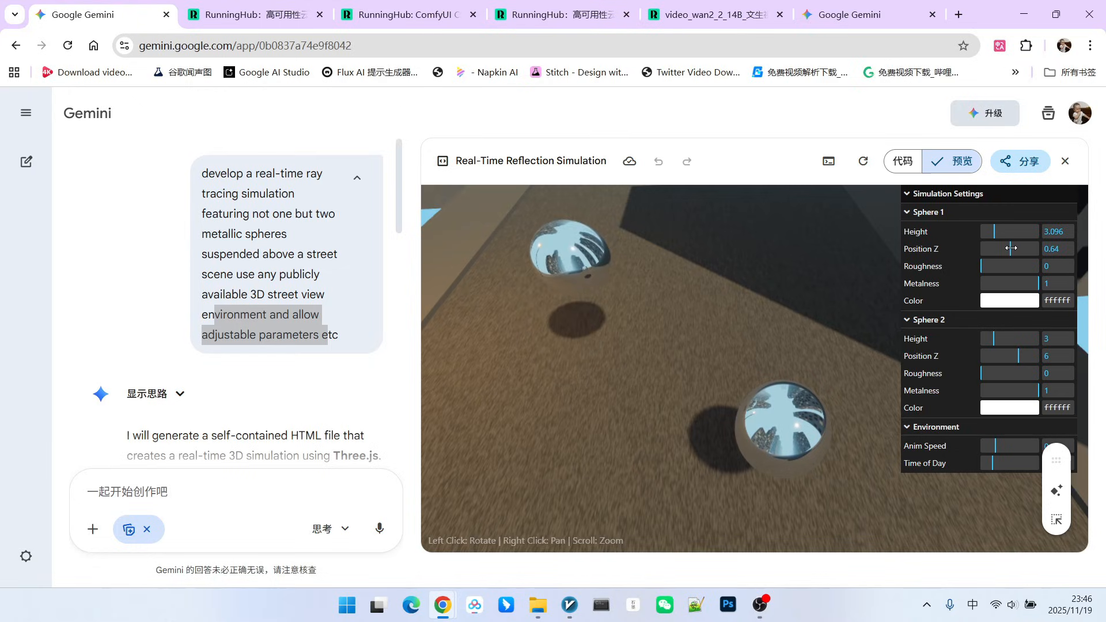
left_click(1009, 301)
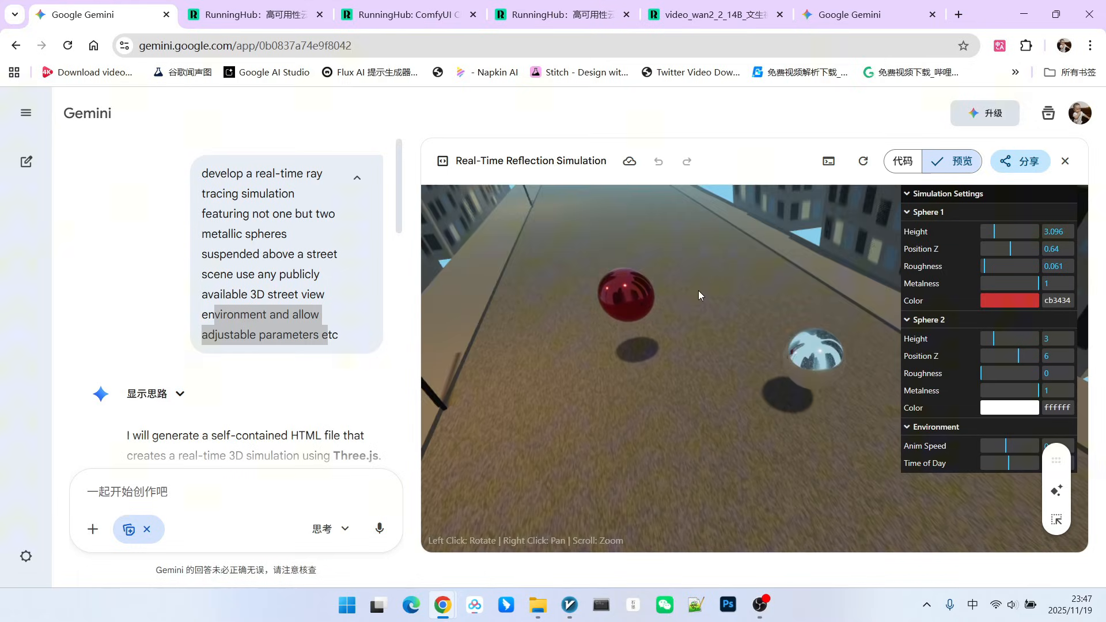
left_click_drag(698, 295, 702, 254)
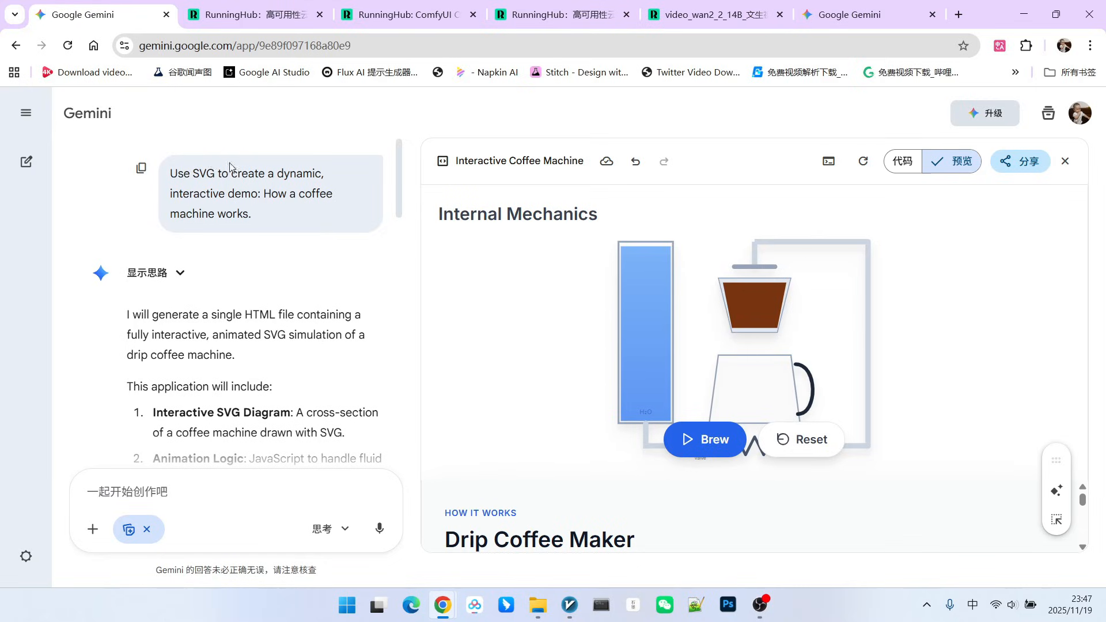
mouse_move(298, 168)
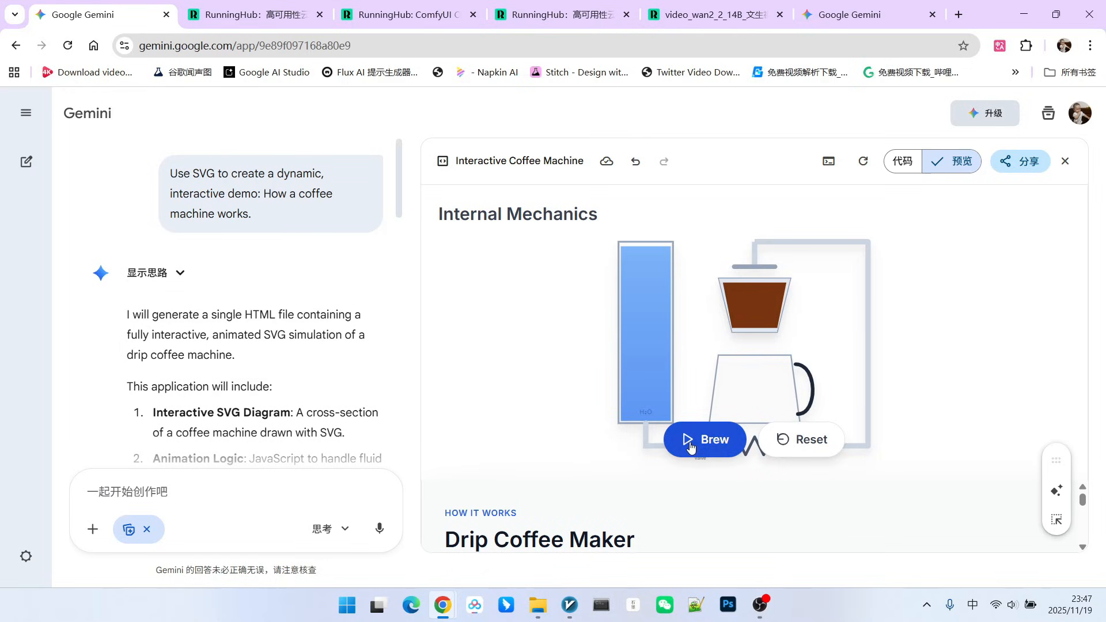
Step: Brew, pause and resume the coffee machine animation, then open the RGB color model chat
left_click(703, 439)
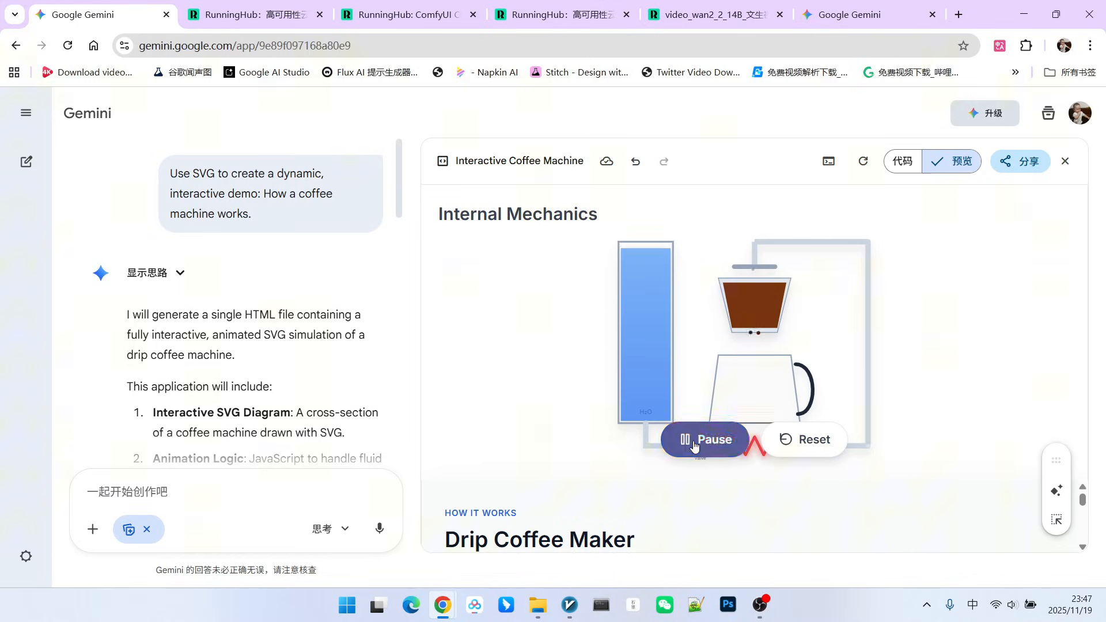
left_click(703, 438)
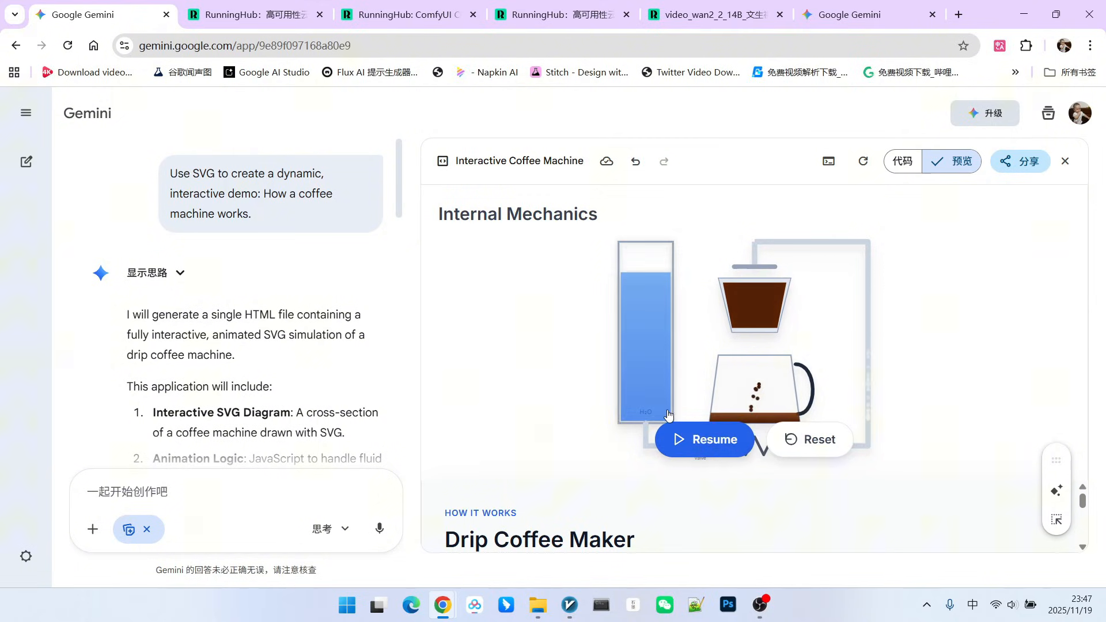
left_click(703, 439)
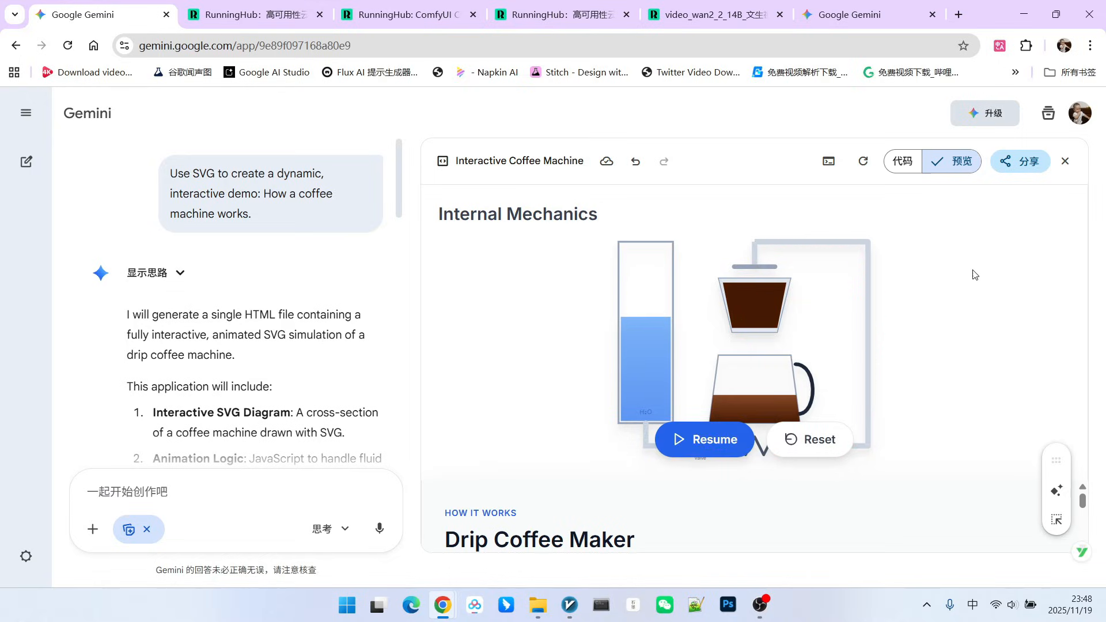
mouse_move(648, 310)
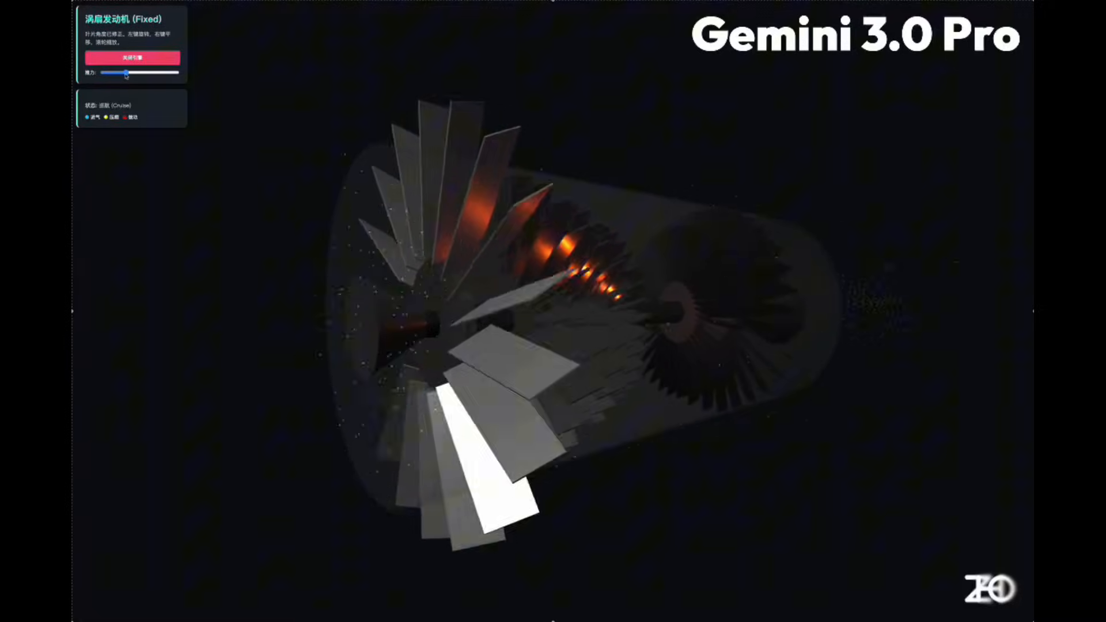
left_click_drag(125, 73, 105, 73)
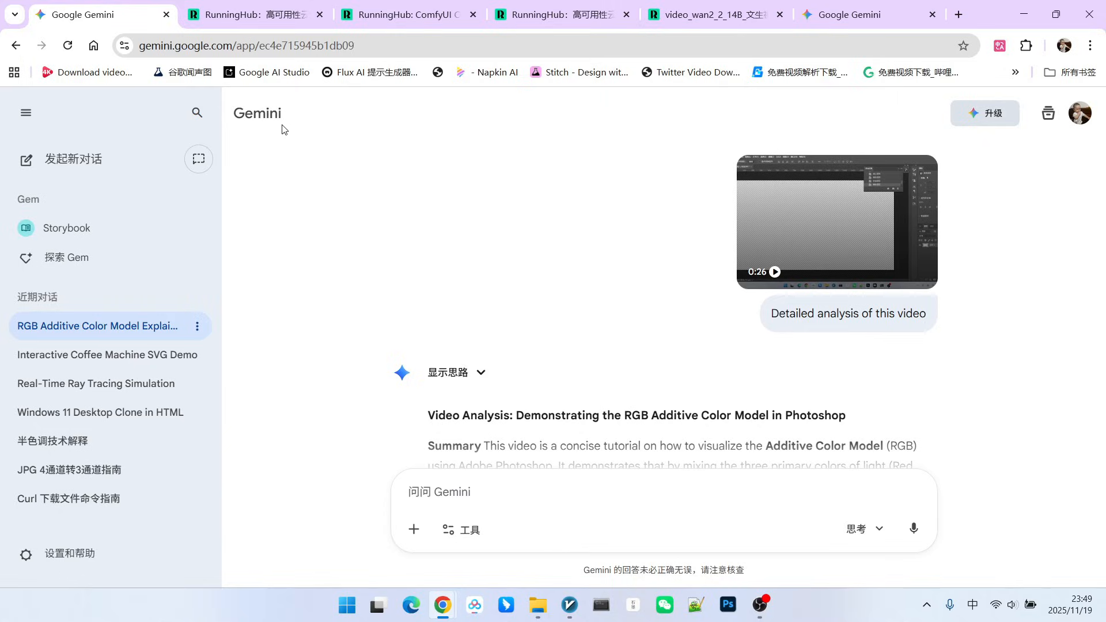
mouse_move(280, 88)
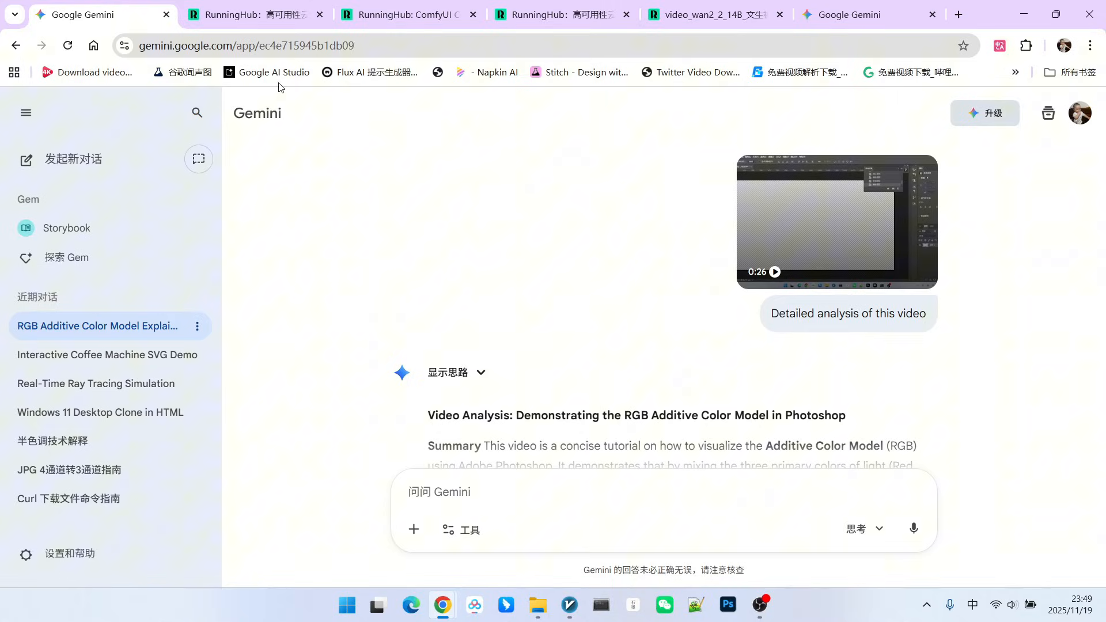
Step: Play the uploaded 26-second video above the analysis prompt
left_click(727, 605)
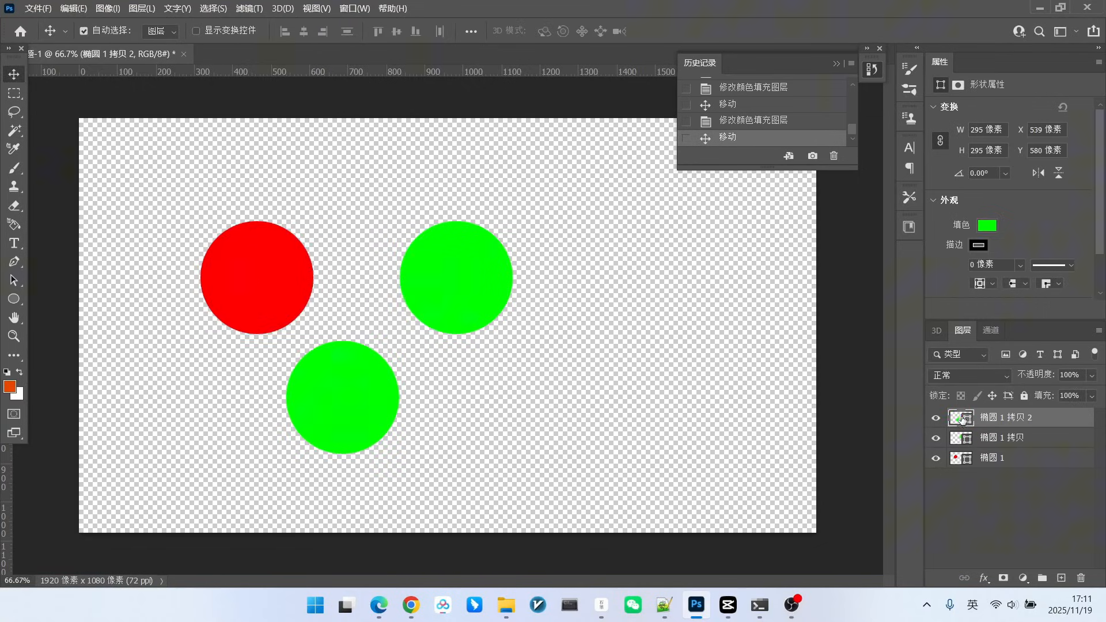
Step: Watch the Photoshop clip blend red, green and blue circles into yellow, cyan, magenta and white
left_click(987, 225)
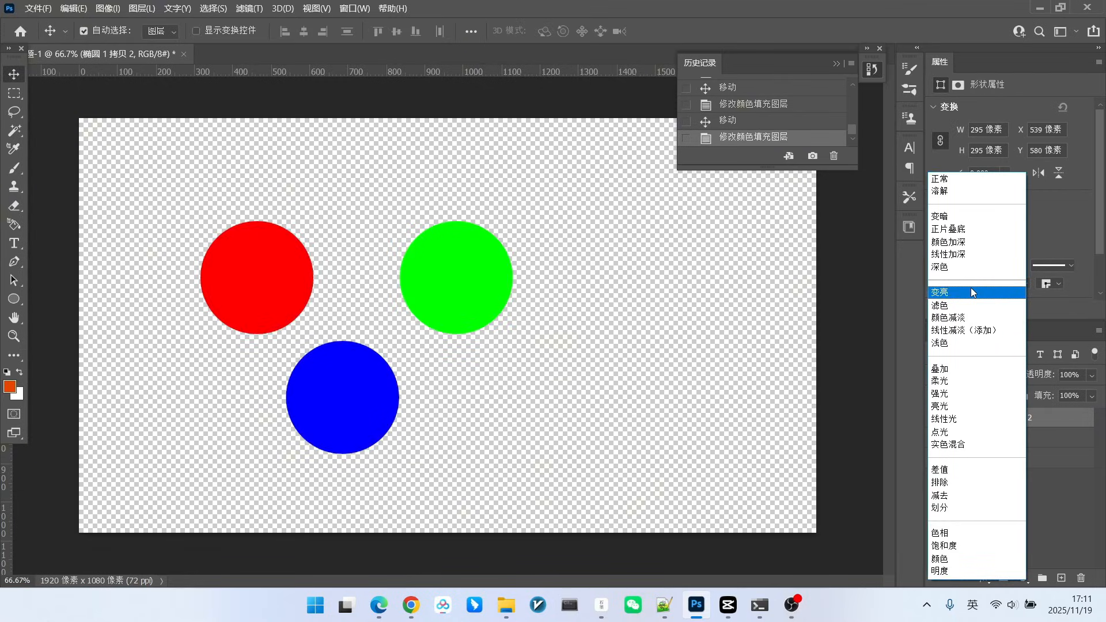
left_click(940, 292)
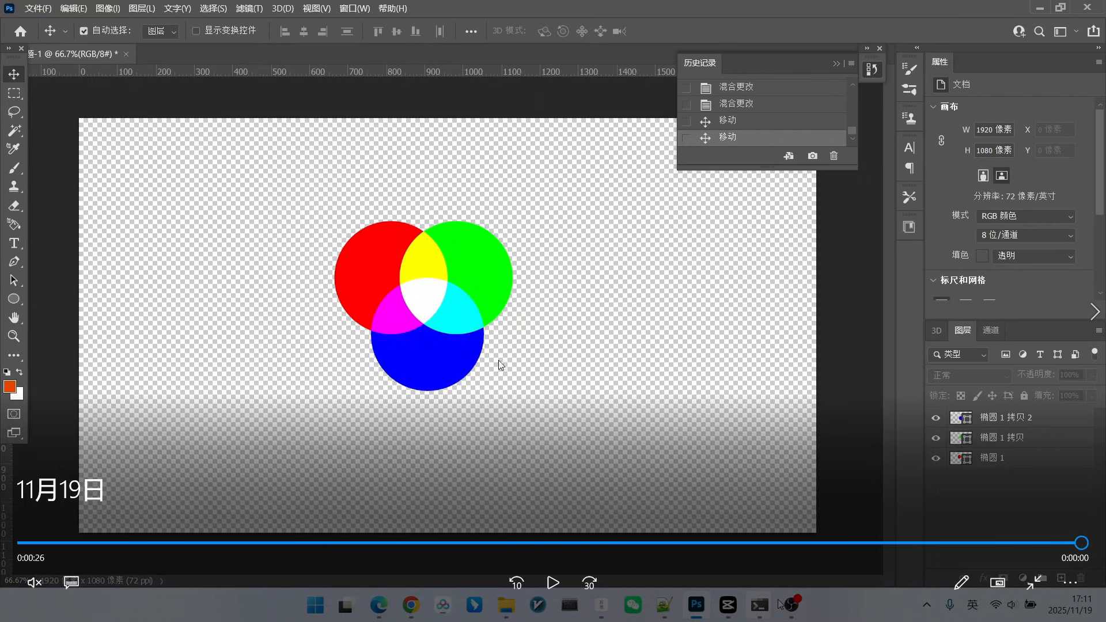
mouse_move(405, 273)
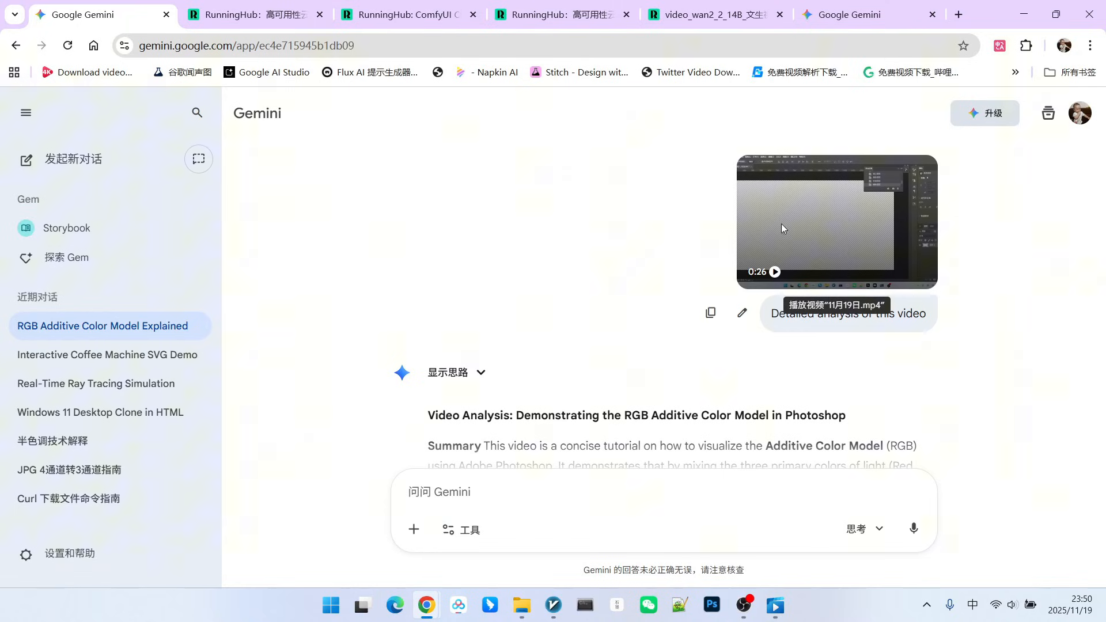
Step: Scroll down the reply to its Summary and Step-by-Step Breakdown sections
scroll("down", 3)
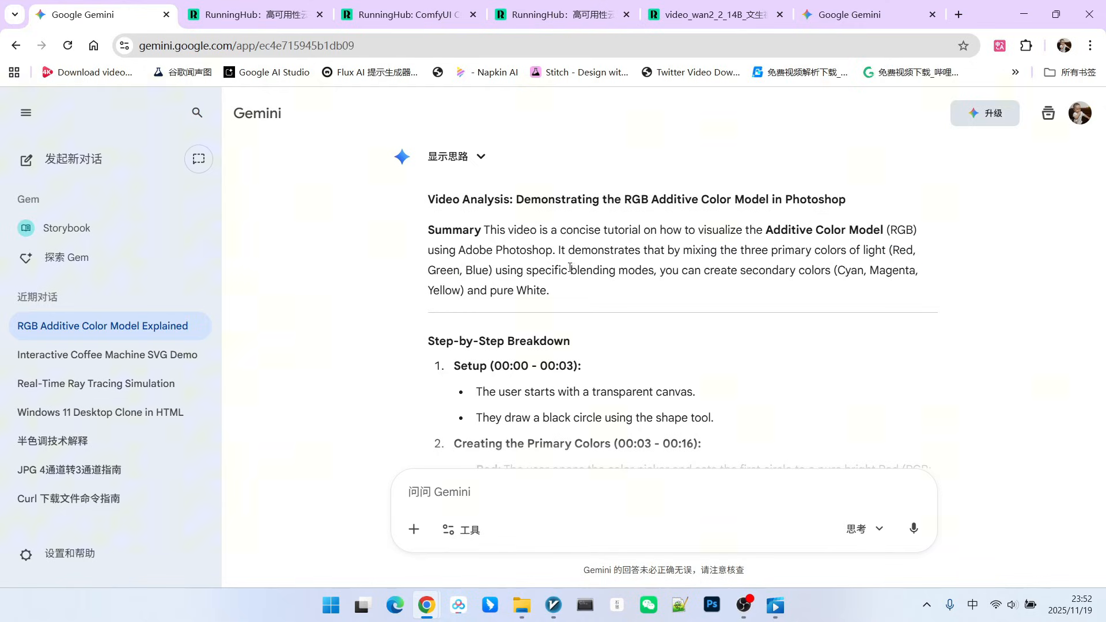
mouse_move(924, 263)
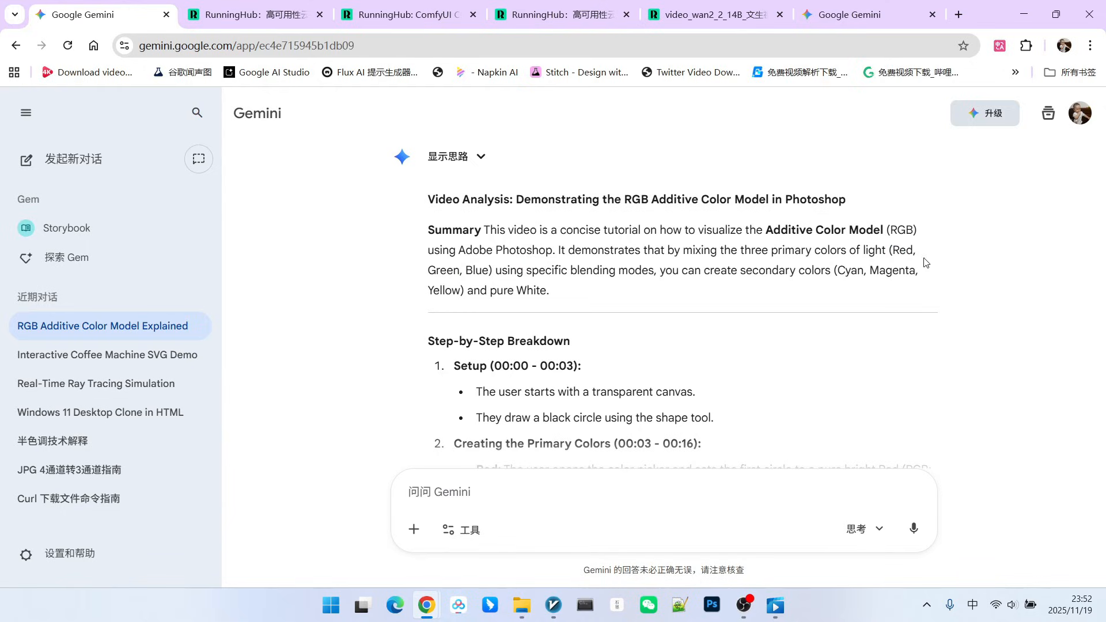
mouse_move(843, 273)
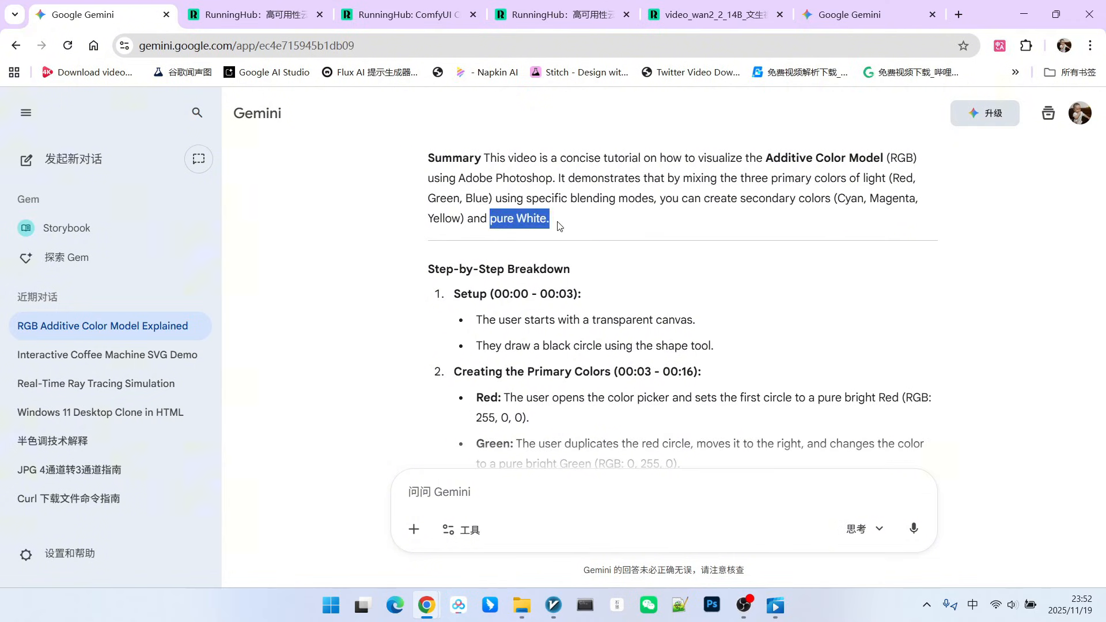
scroll("down", 3)
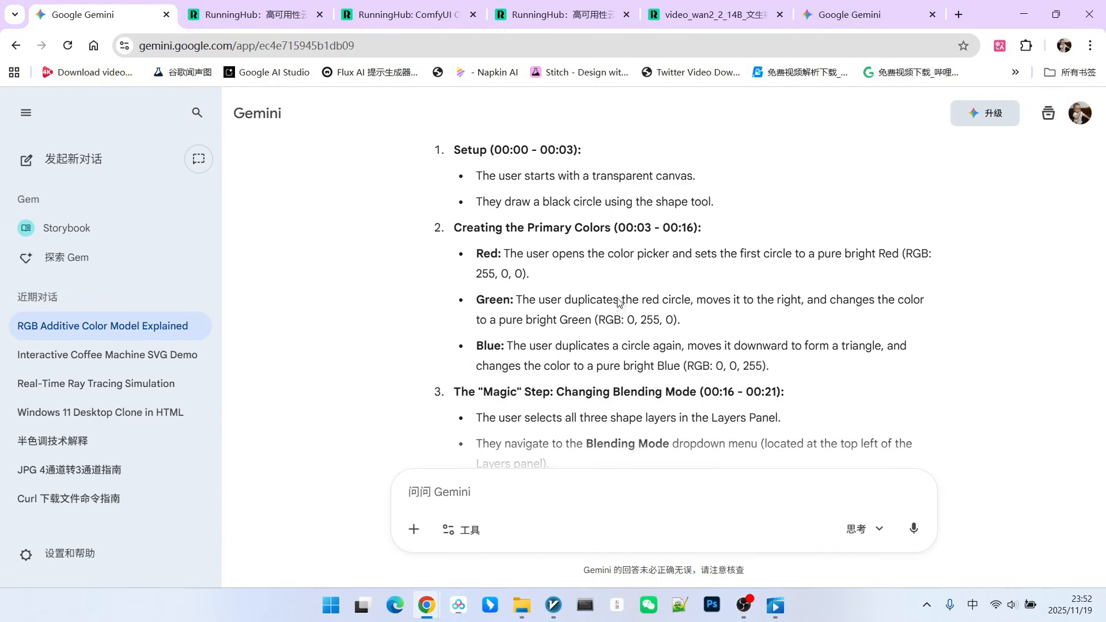
mouse_move(679, 273)
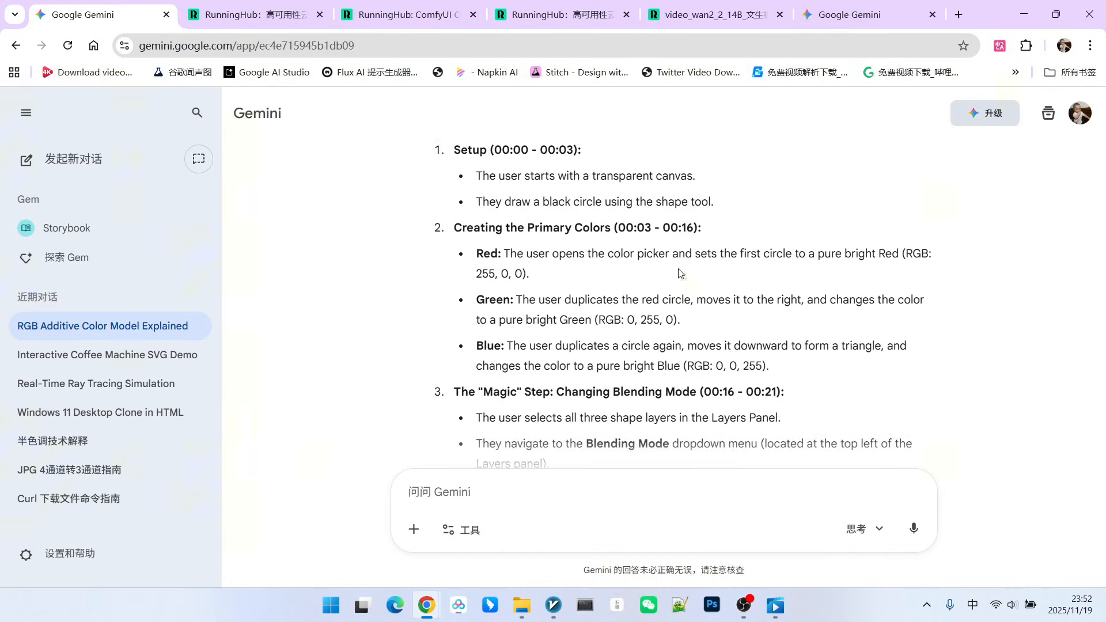
scroll("down", 3)
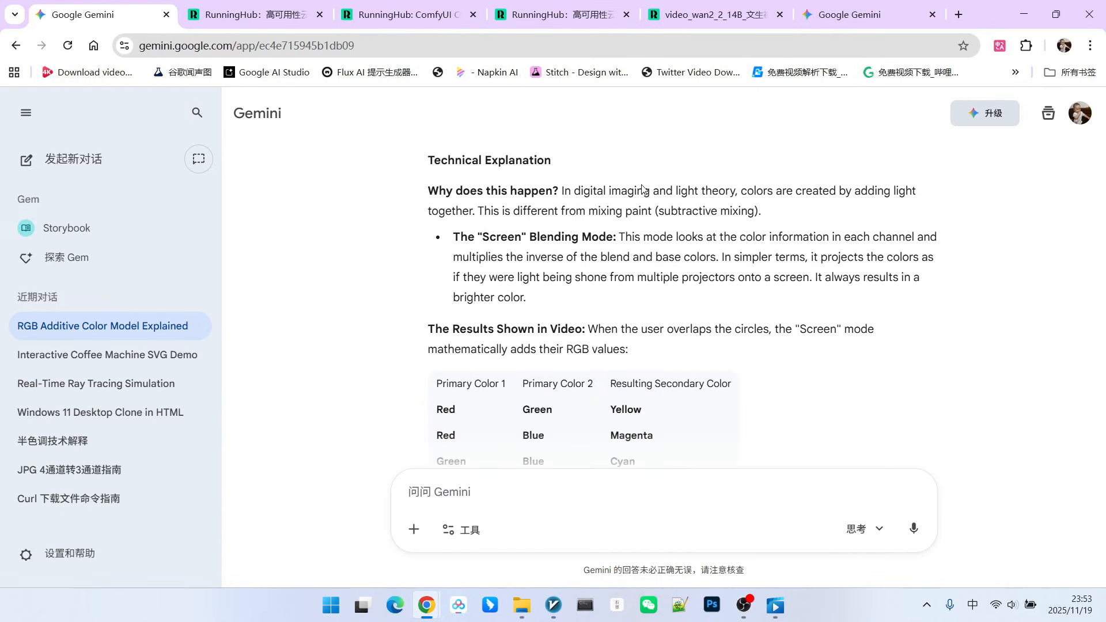
left_click_drag(453, 236, 521, 237)
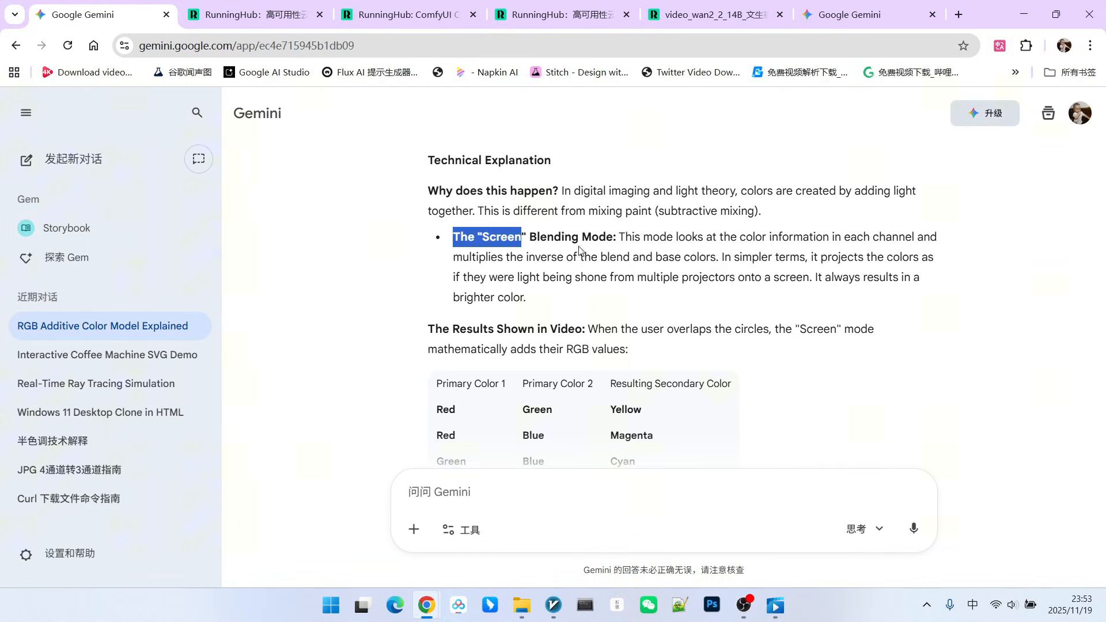
scroll("down", 3)
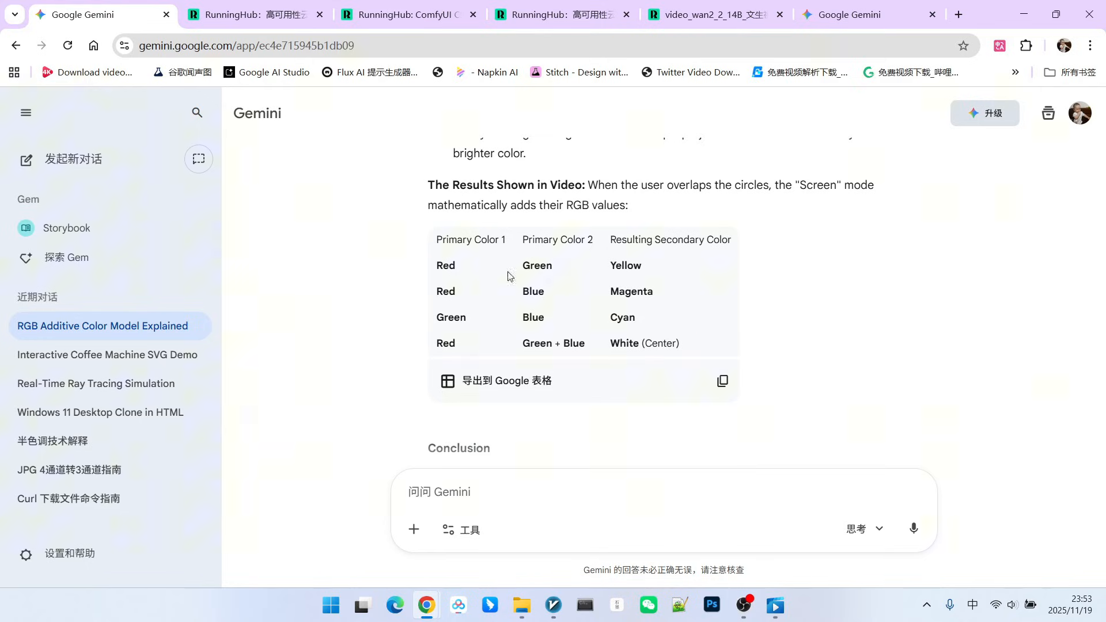
mouse_move(478, 314)
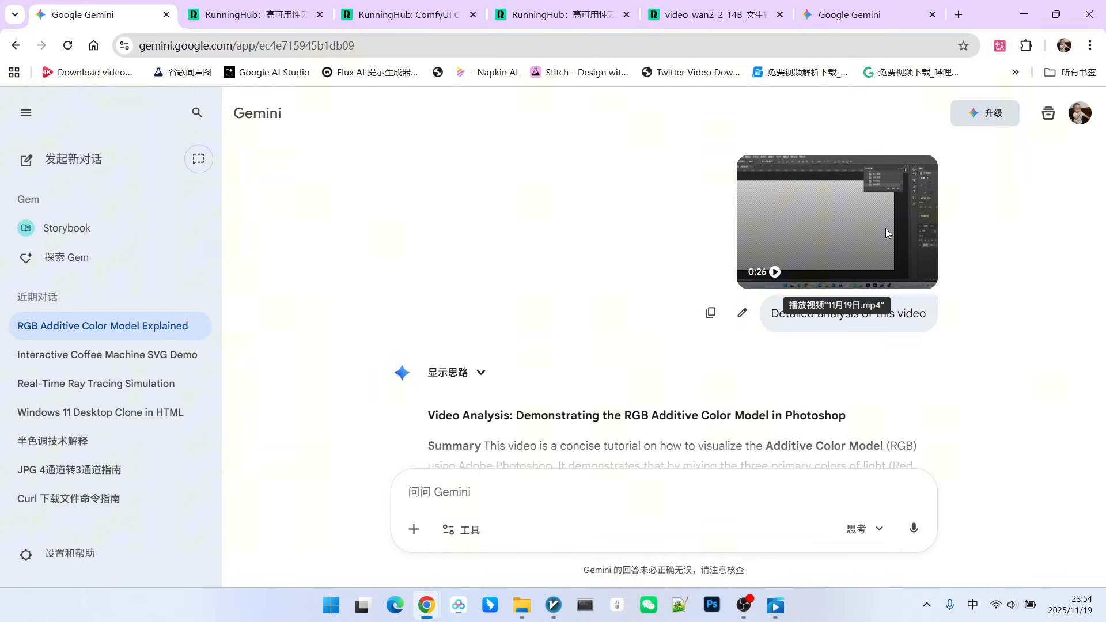
mouse_move(947, 221)
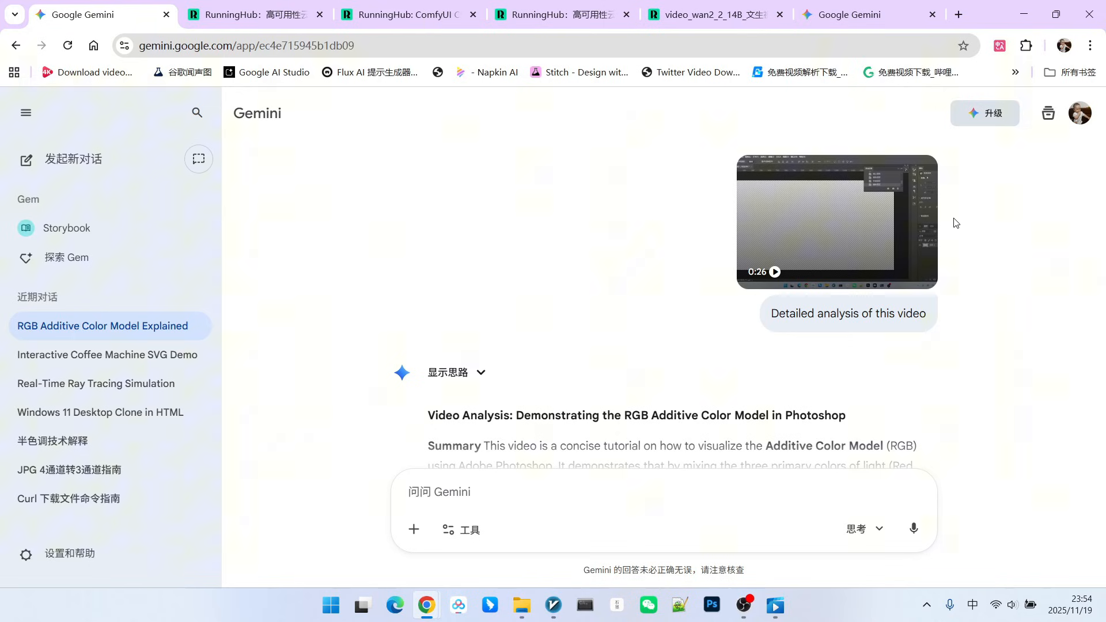
scroll("down", 3)
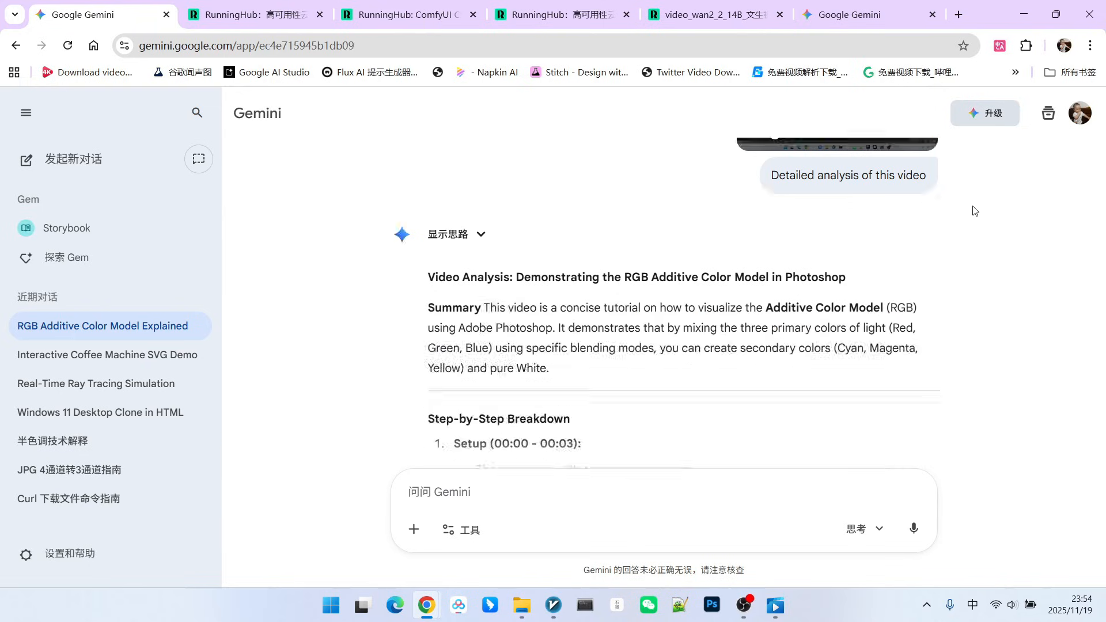
scroll("down", 3)
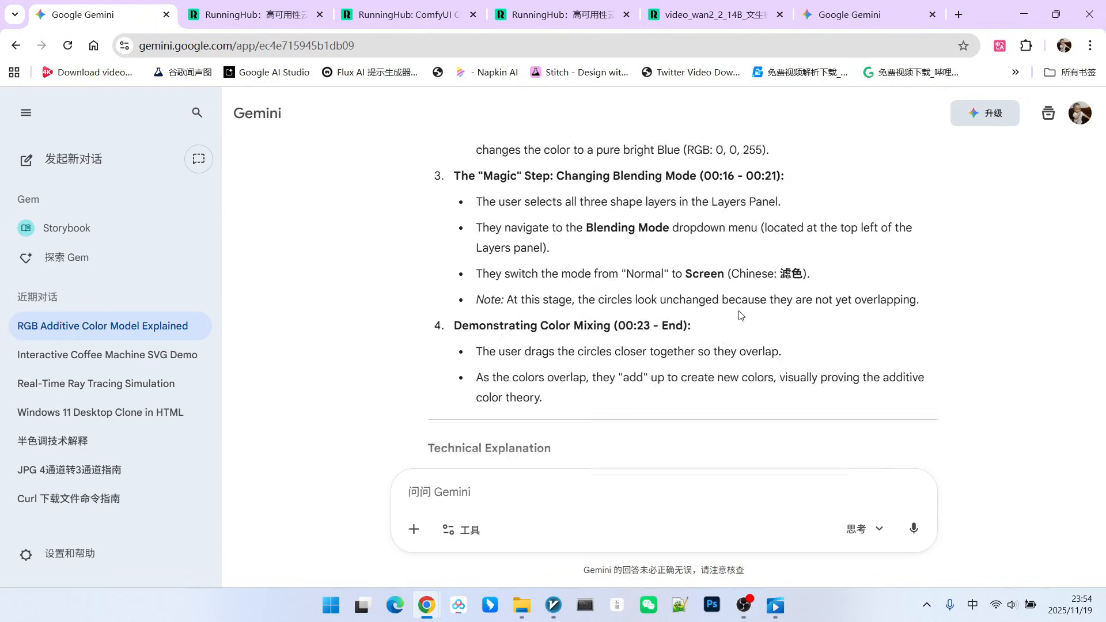